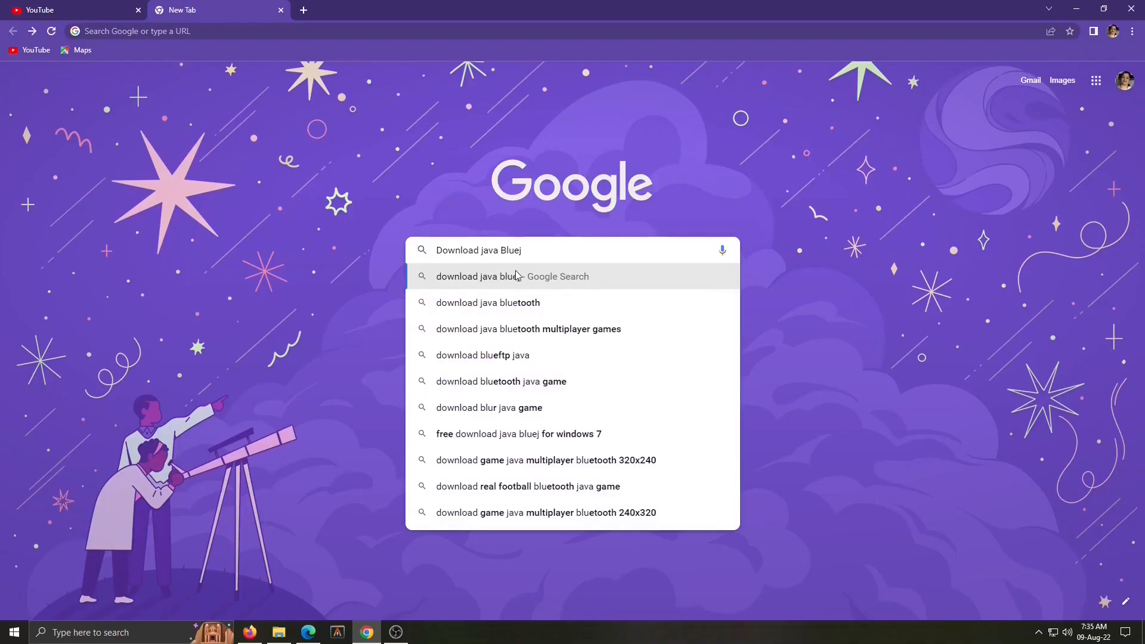
Step: Search 'download java bluej', reach bluej.org and download the Windows installer
{"action": "left_click", "coordinate": [512, 276]}
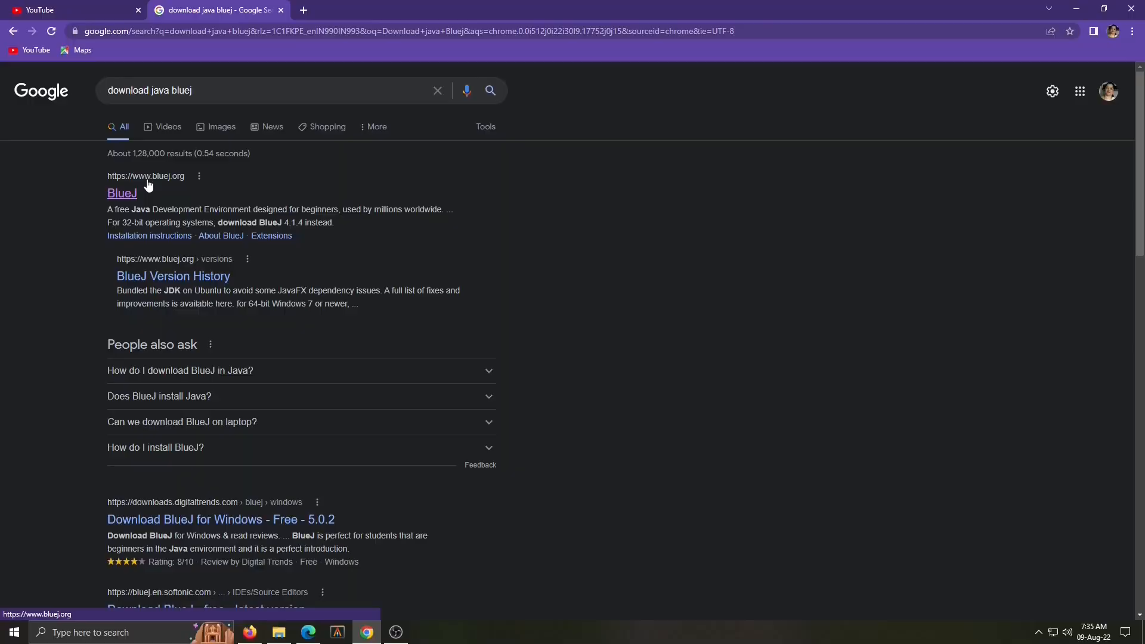
{"action": "left_click", "coordinate": [122, 194]}
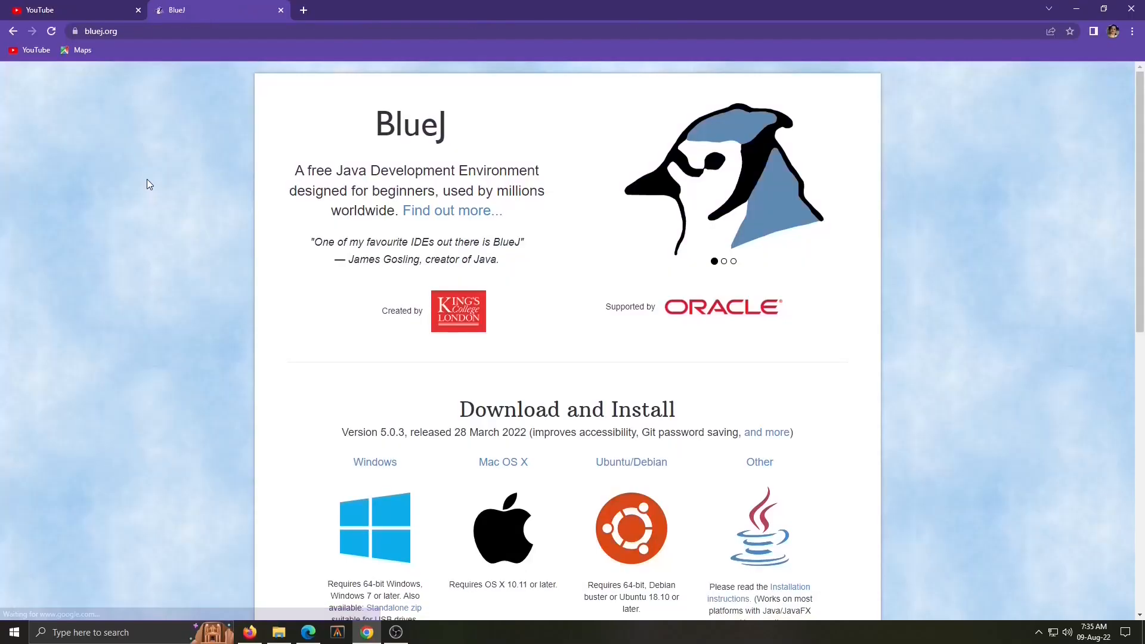
{"action": "left_click", "coordinate": [375, 461]}
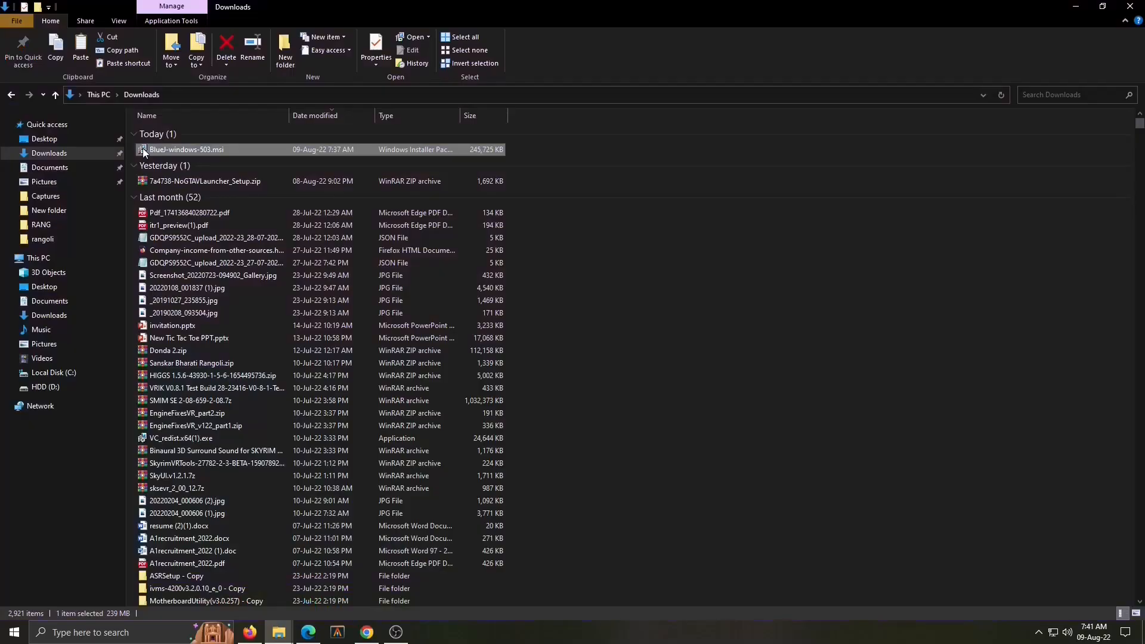
Step: Install BlueJ-windows-503.msi from Downloads into the default Program Files folder
{"action": "right_click", "coordinate": [186, 149]}
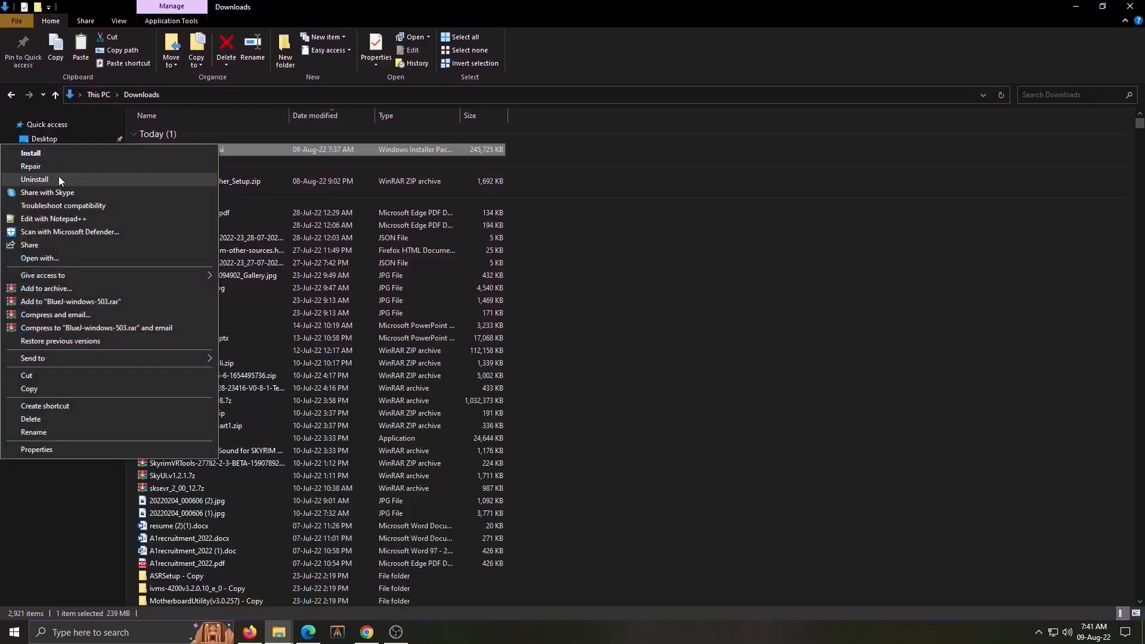
{"action": "left_click", "coordinate": [31, 154]}
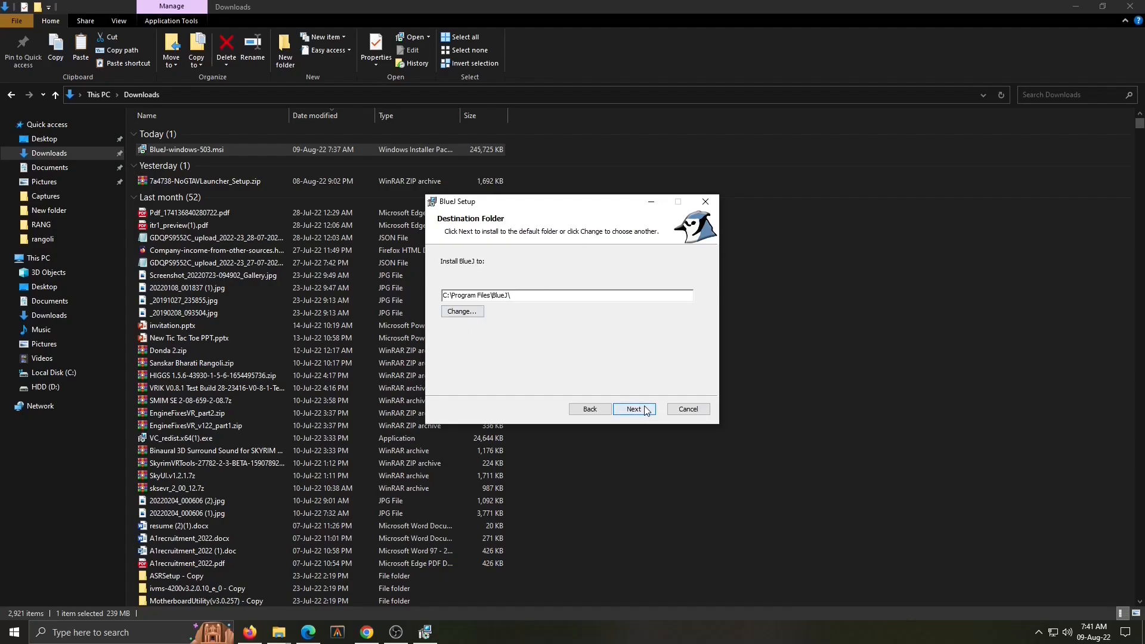
{"action": "left_click", "coordinate": [633, 408]}
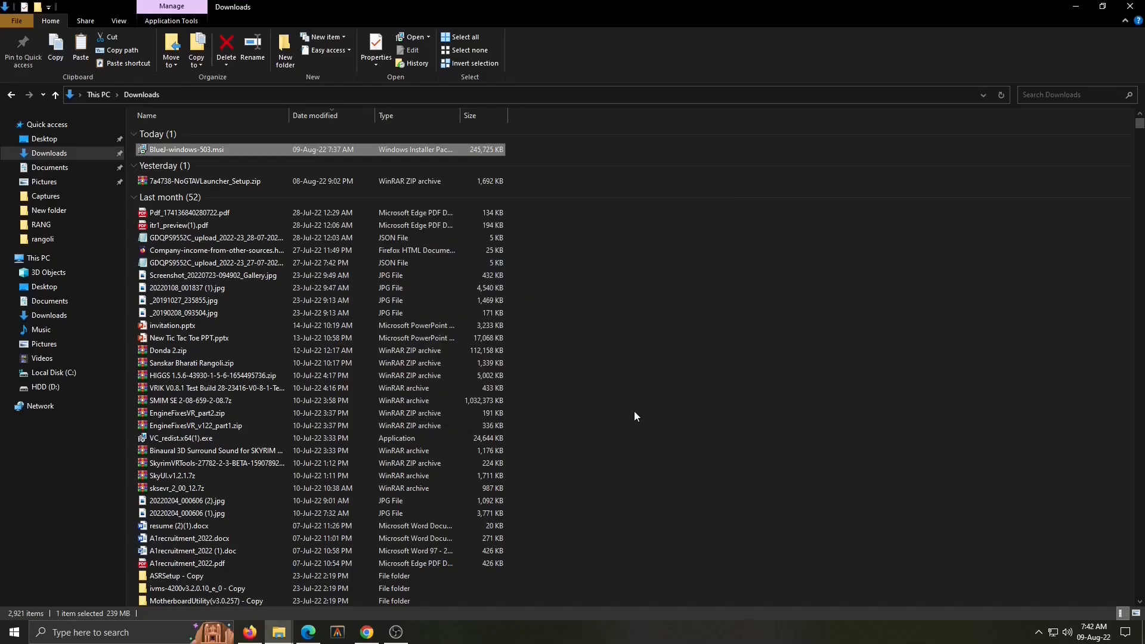
{"action": "mouse_move", "coordinate": [1058, 79]}
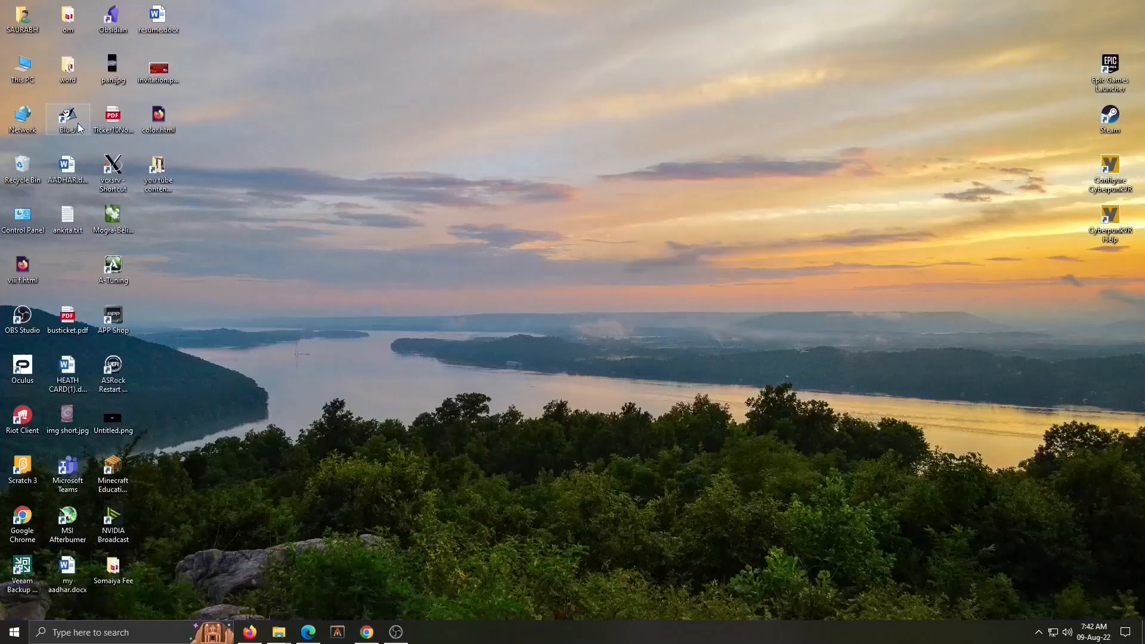
Step: Drag the BlueJ shortcut to the desktop centre and launch BlueJ from it
{"action": "left_click_drag", "start_coordinate": [66, 118], "coordinate": [522, 170]}
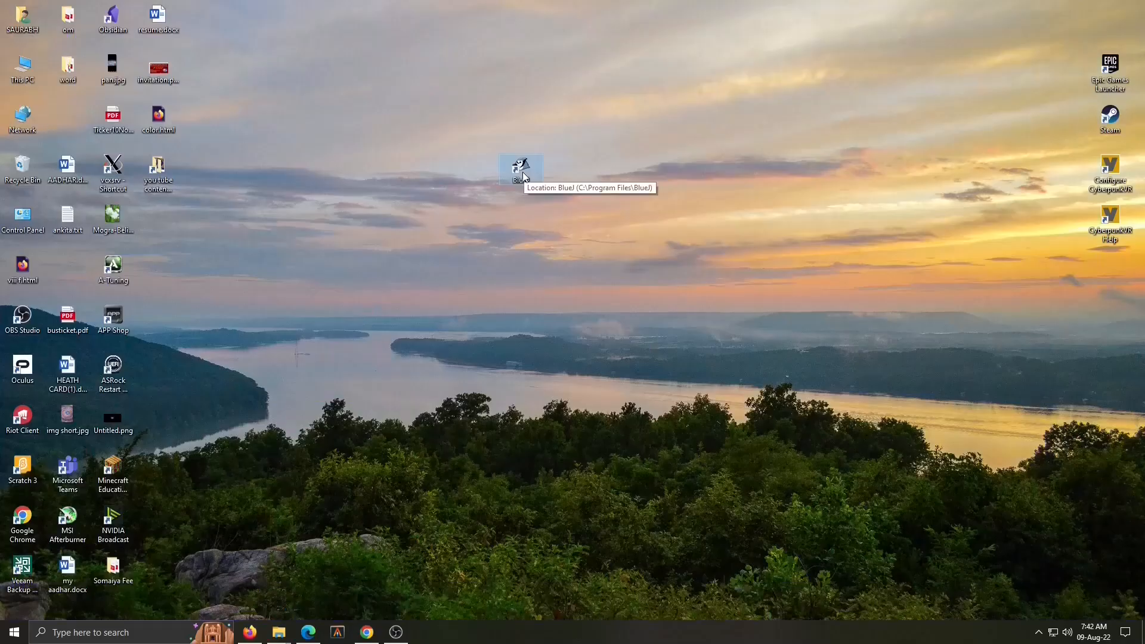
{"action": "mouse_move", "coordinate": [212, 508]}
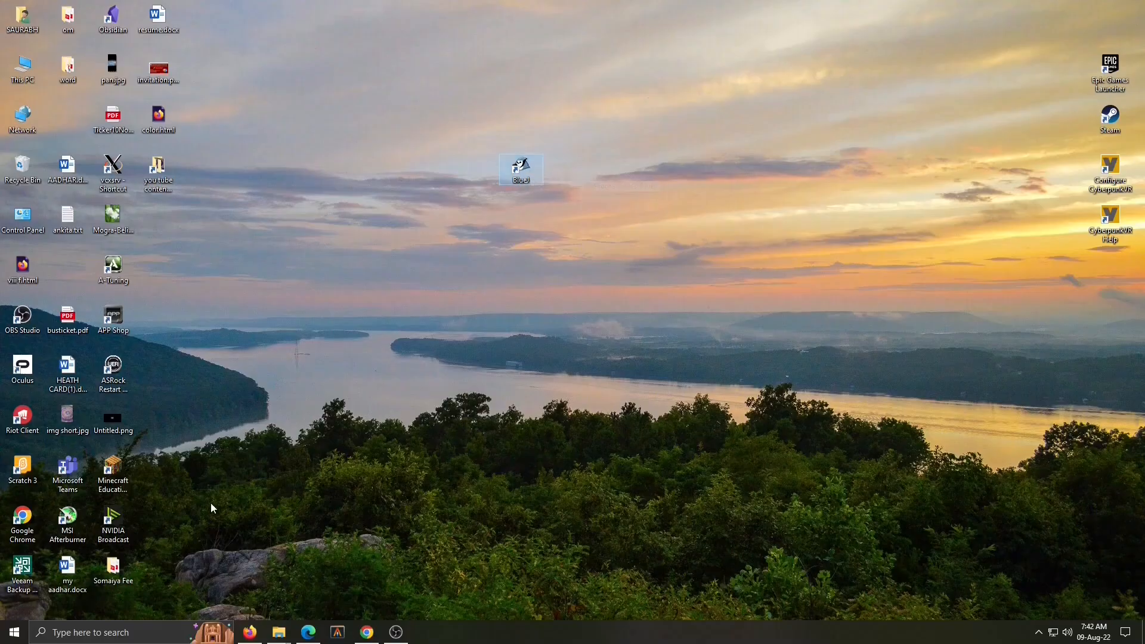
{"action": "left_click", "coordinate": [12, 632]}
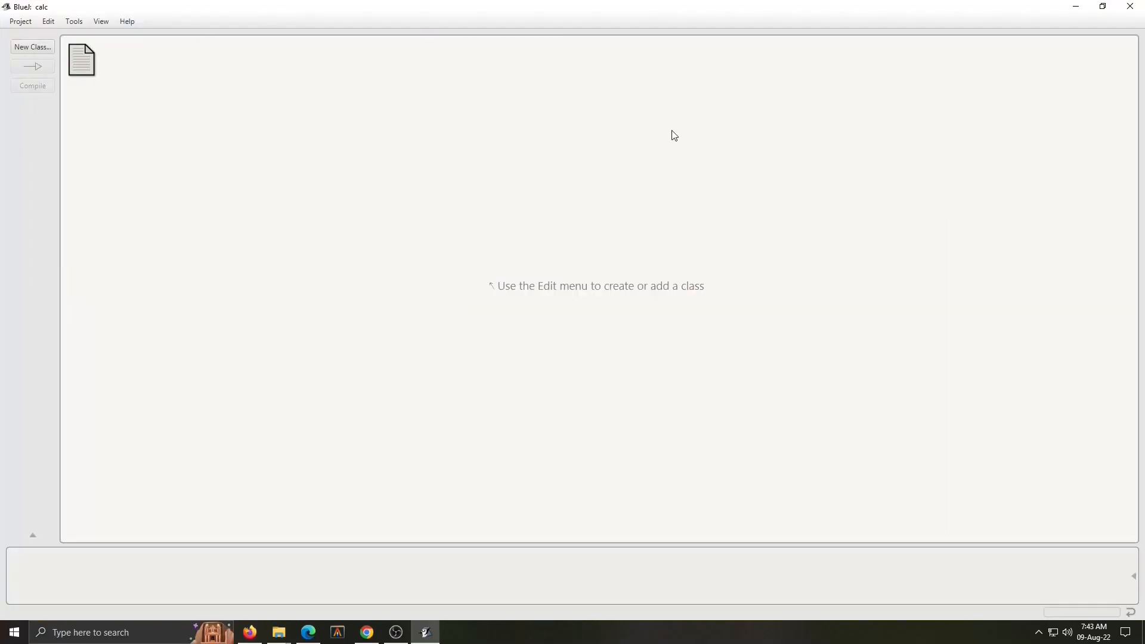
{"action": "mouse_move", "coordinate": [736, 141]}
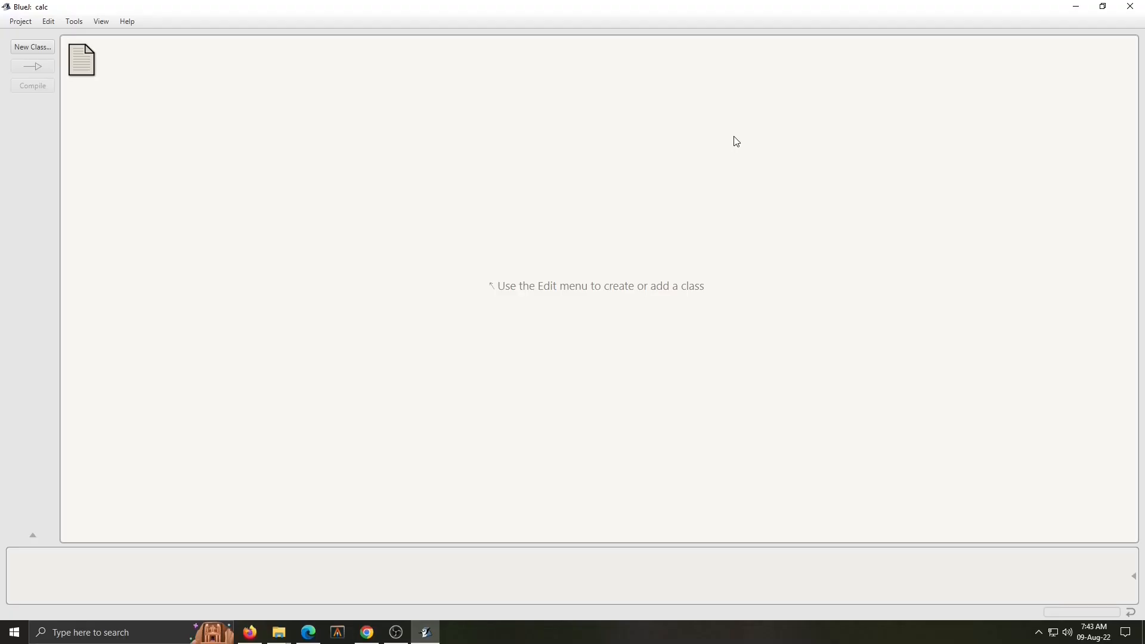
Step: Create a new project named Welcome and maximize its project window
{"action": "left_click", "coordinate": [20, 21]}
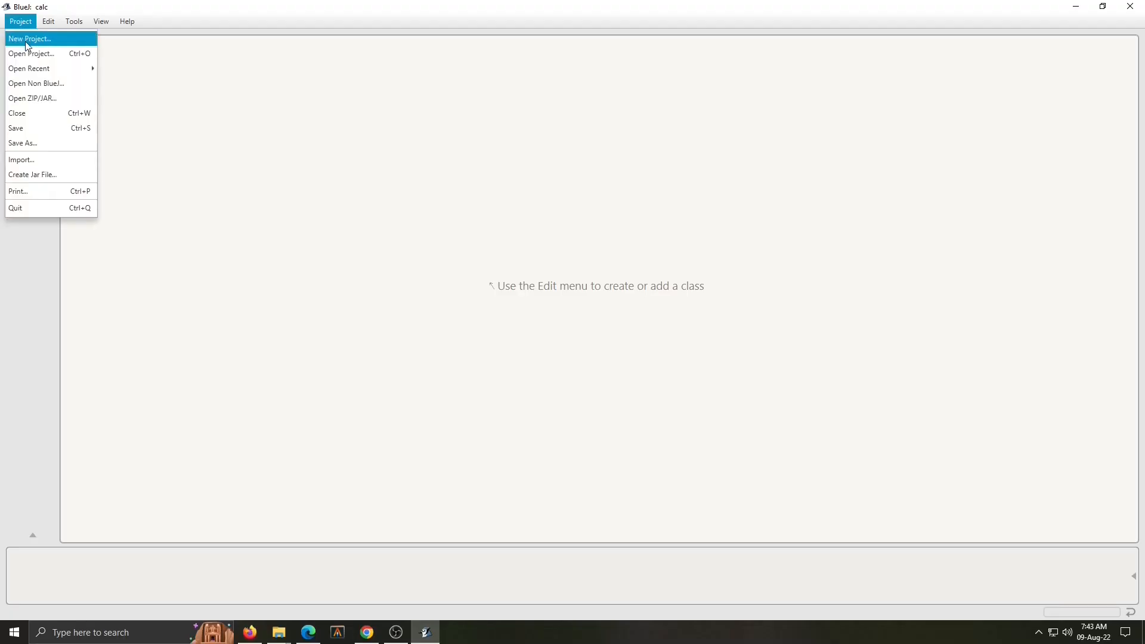
{"action": "left_click", "coordinate": [28, 38]}
{"action": "type", "text": "Welcome"}
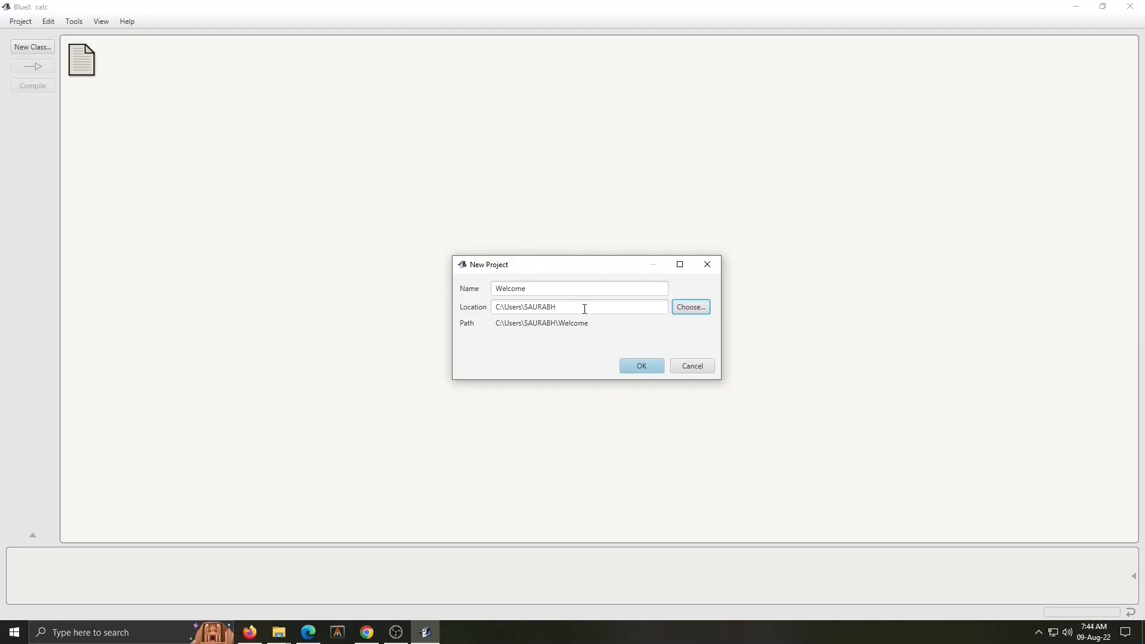
{"action": "left_click", "coordinate": [640, 366]}
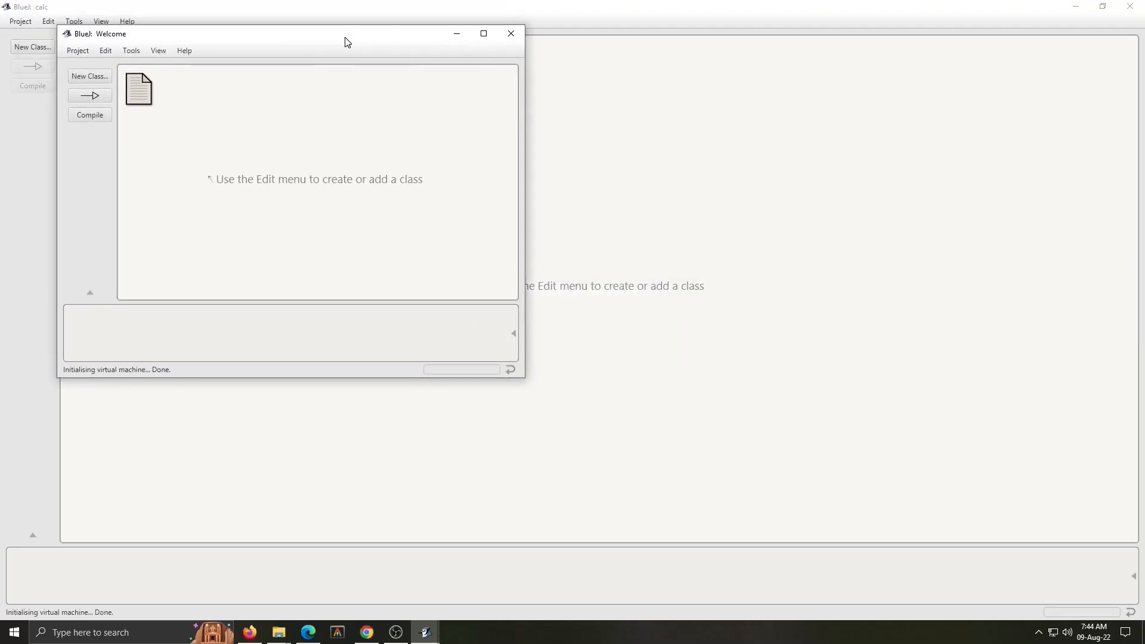
{"action": "left_click", "coordinate": [483, 33]}
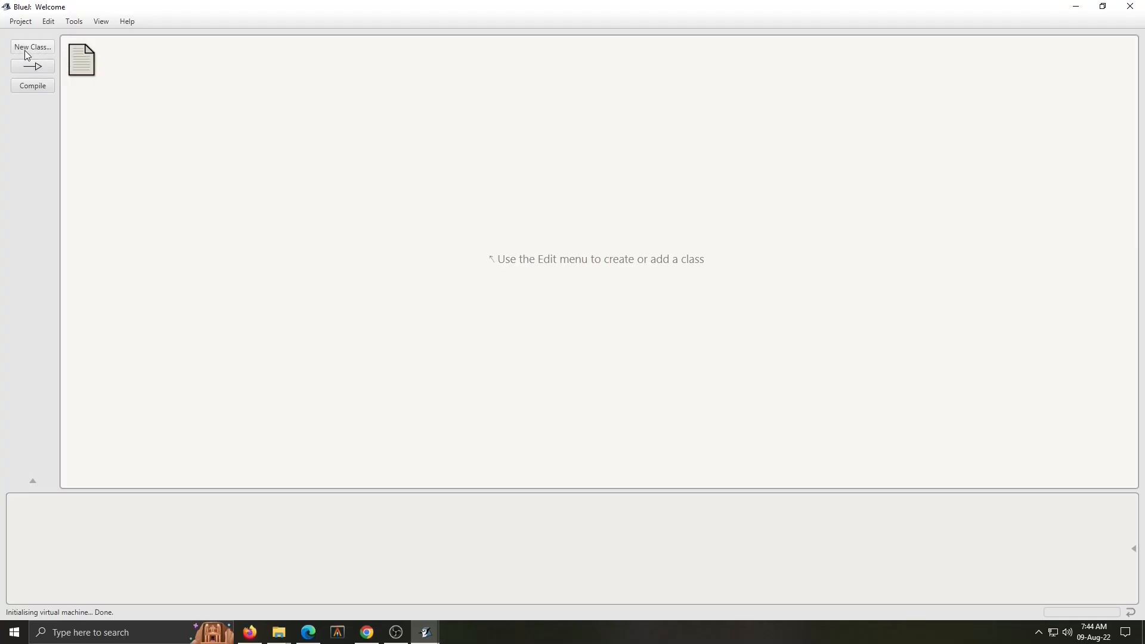
Step: Add a new Java class named Introduction to the Welcome project
{"action": "left_click", "coordinate": [32, 47]}
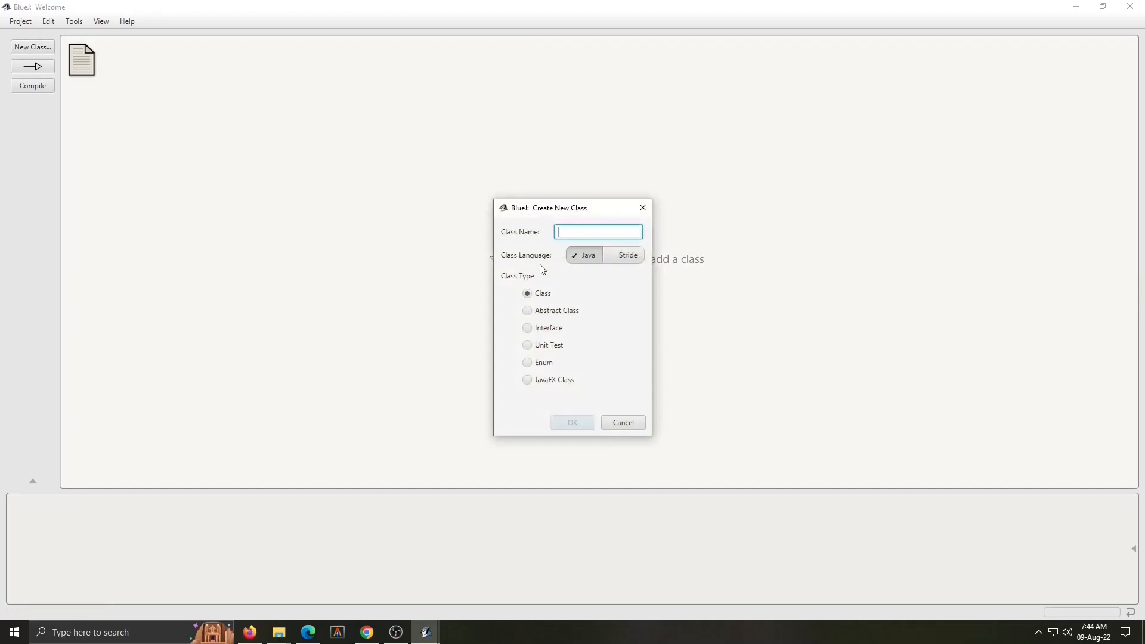
{"action": "mouse_move", "coordinate": [744, 262]}
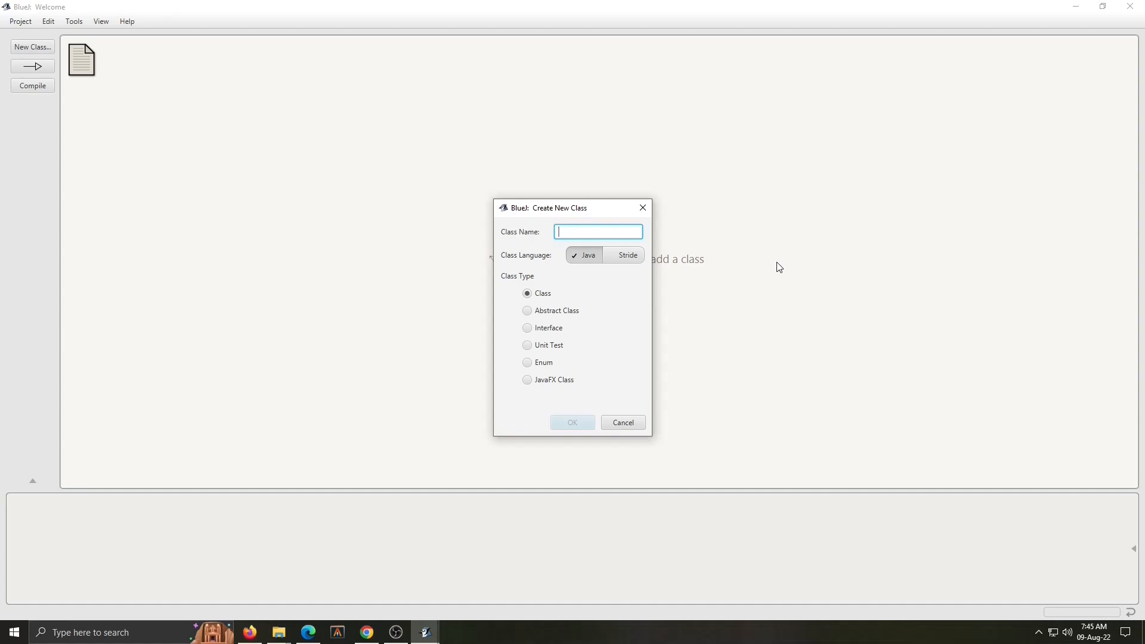
{"action": "type", "text": "Introduction"}
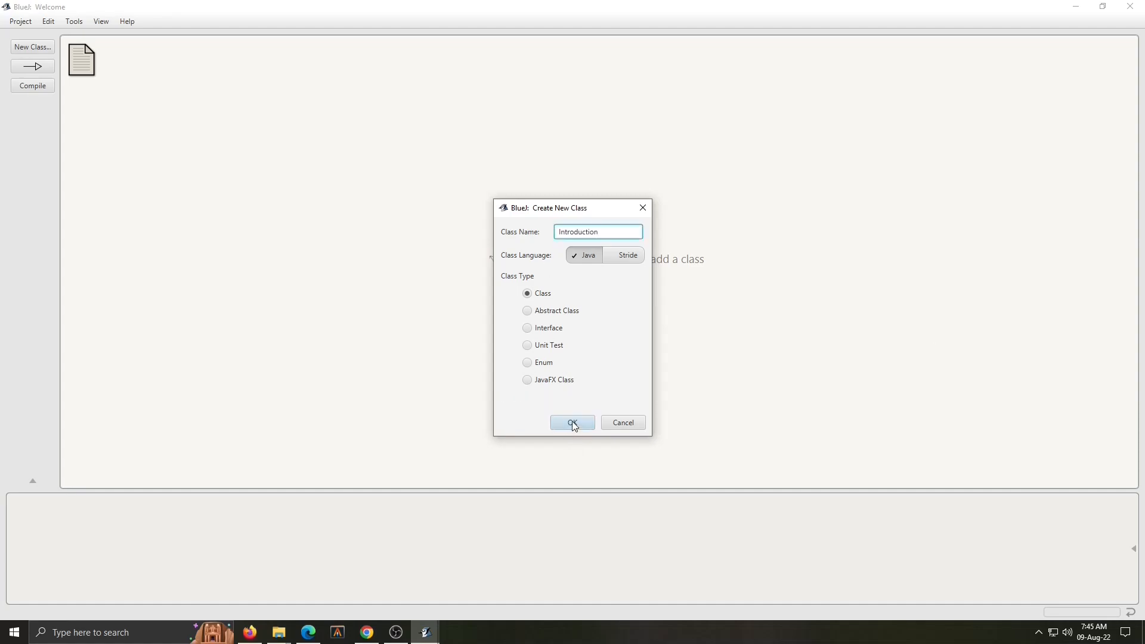
{"action": "left_click", "coordinate": [571, 422]}
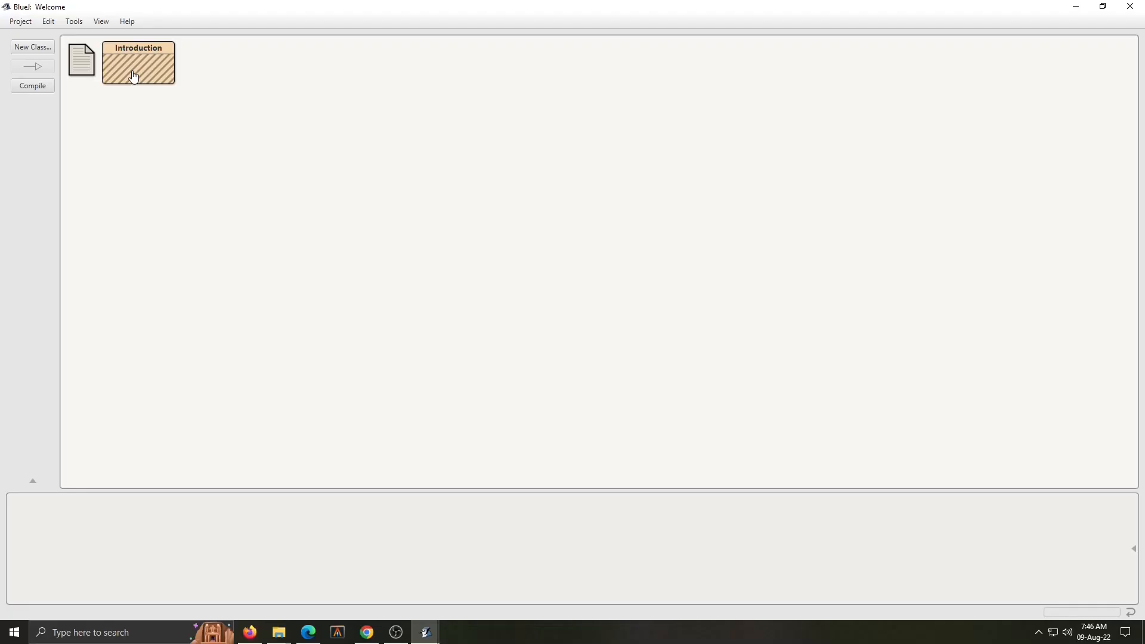
Step: Clear the Introduction template code and write the header 'public class Introduction'
{"action": "double_click", "coordinate": [137, 63]}
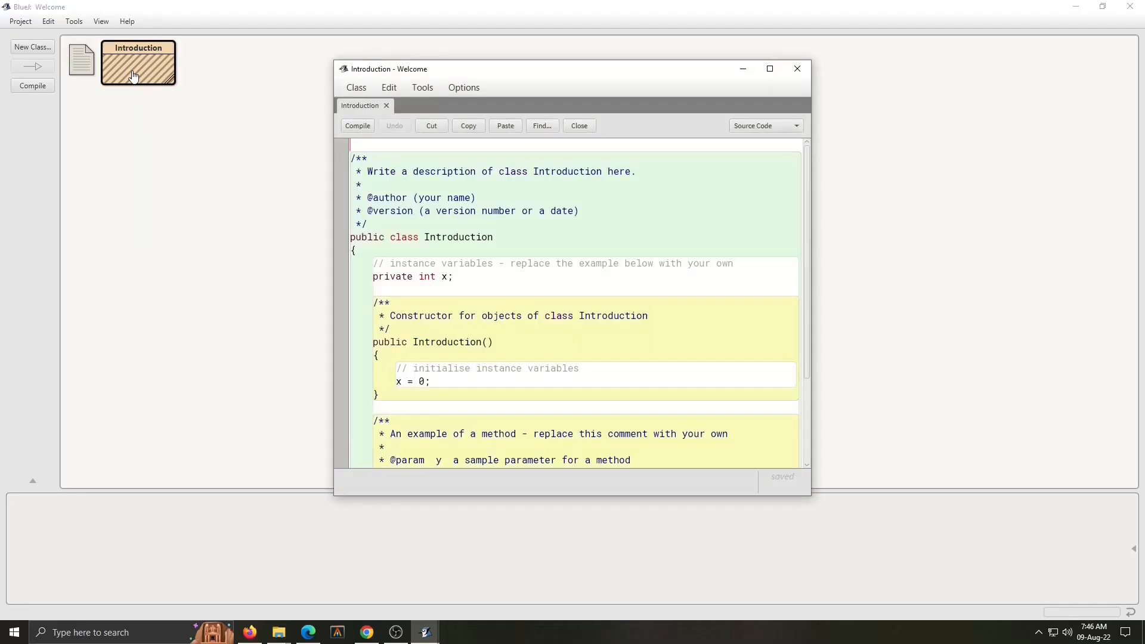
{"action": "left_click", "coordinate": [769, 68]}
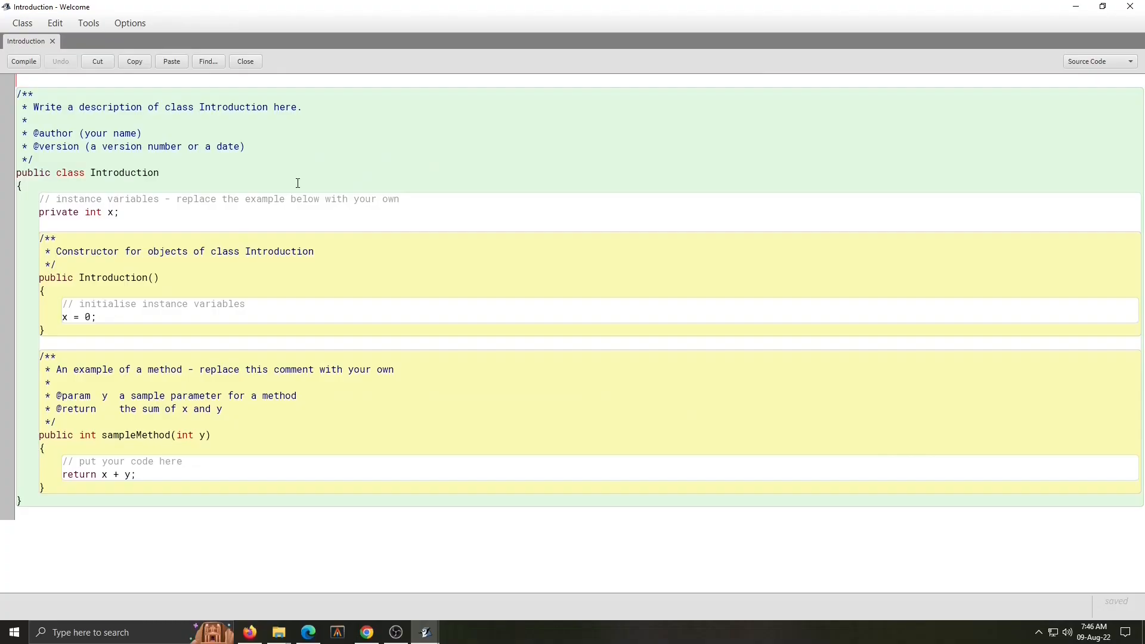
{"action": "key", "text": "ctrl+a"}
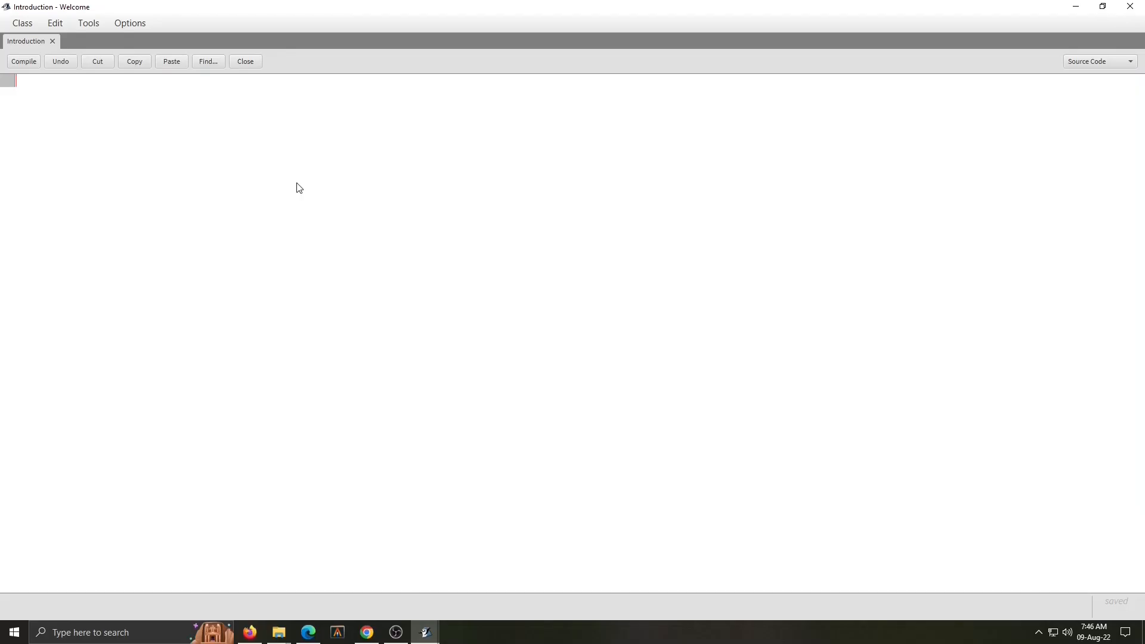
{"action": "type", "text": "public class Introduction"}
{"action": "type", "text": "{"}
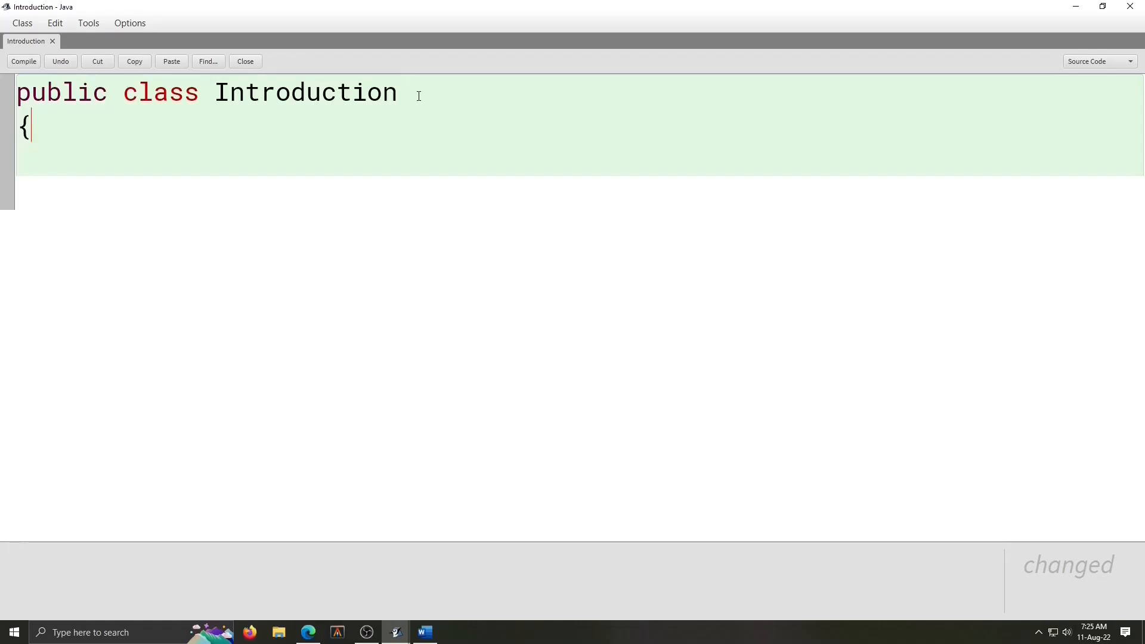
Step: Write the main method signature 'public static void main(String args[])'
{"action": "type", "text": "public static void main()"}
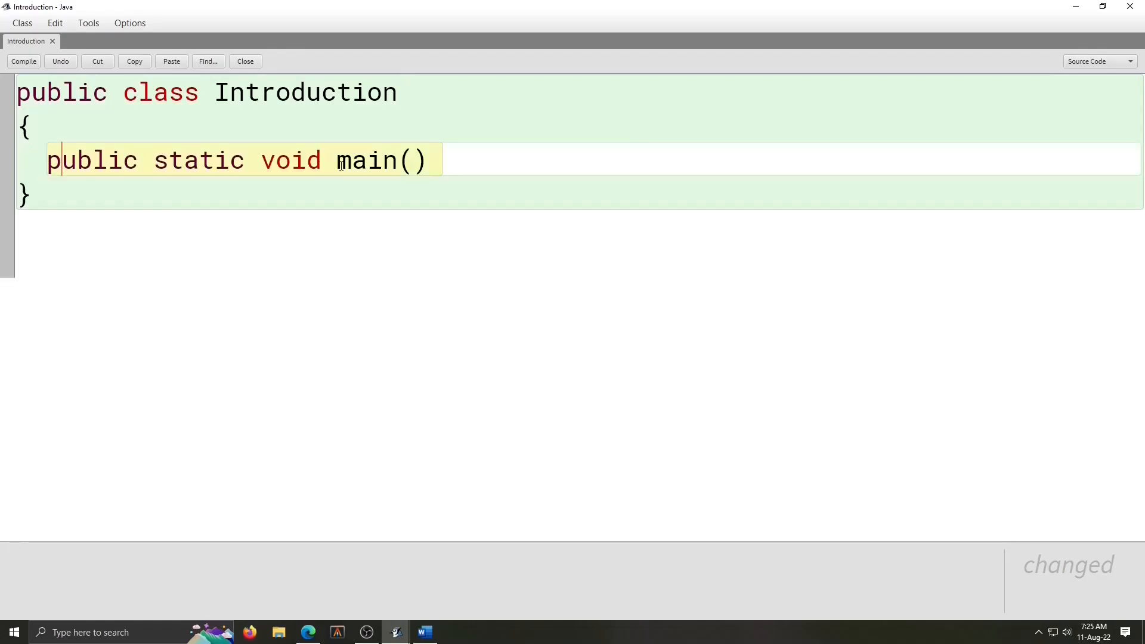
{"action": "left_click", "coordinate": [409, 161]}
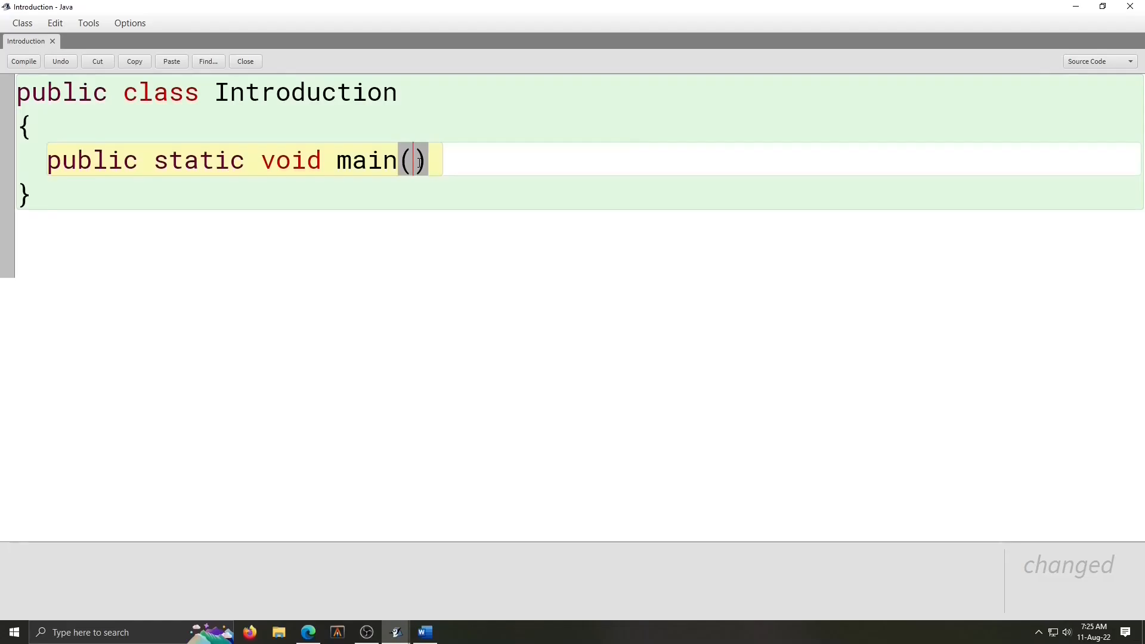
{"action": "type", "text": "String args[]"}
{"action": "type", "text": "{"}
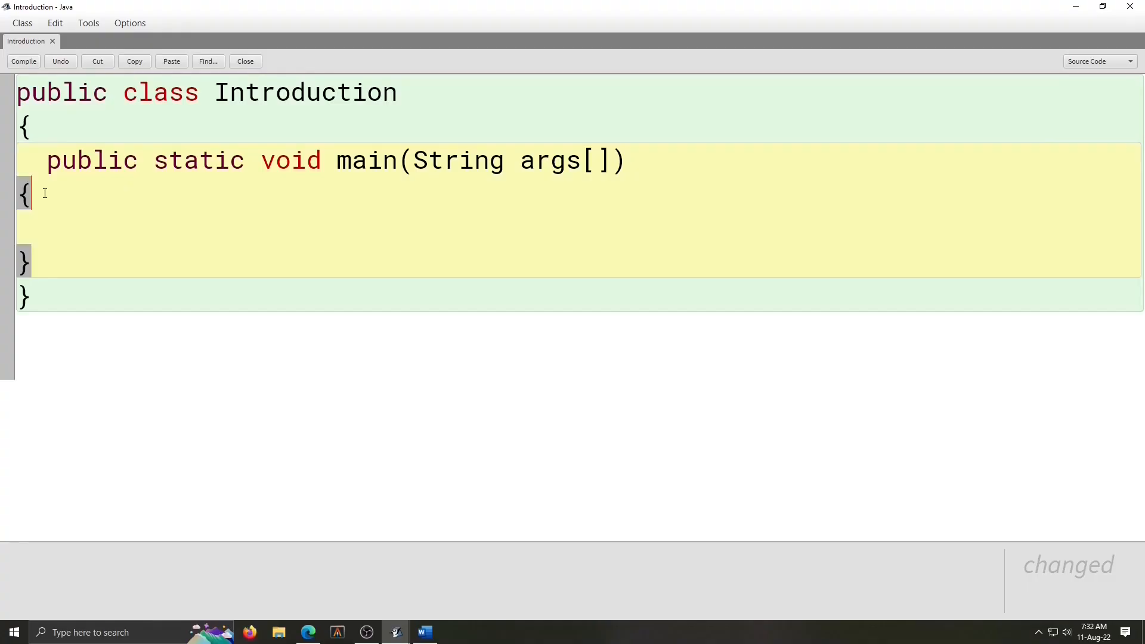
Step: Add System.out.println printing 'Welcome to the world of Java' and compile the class
{"action": "type", "text": "System.out."}
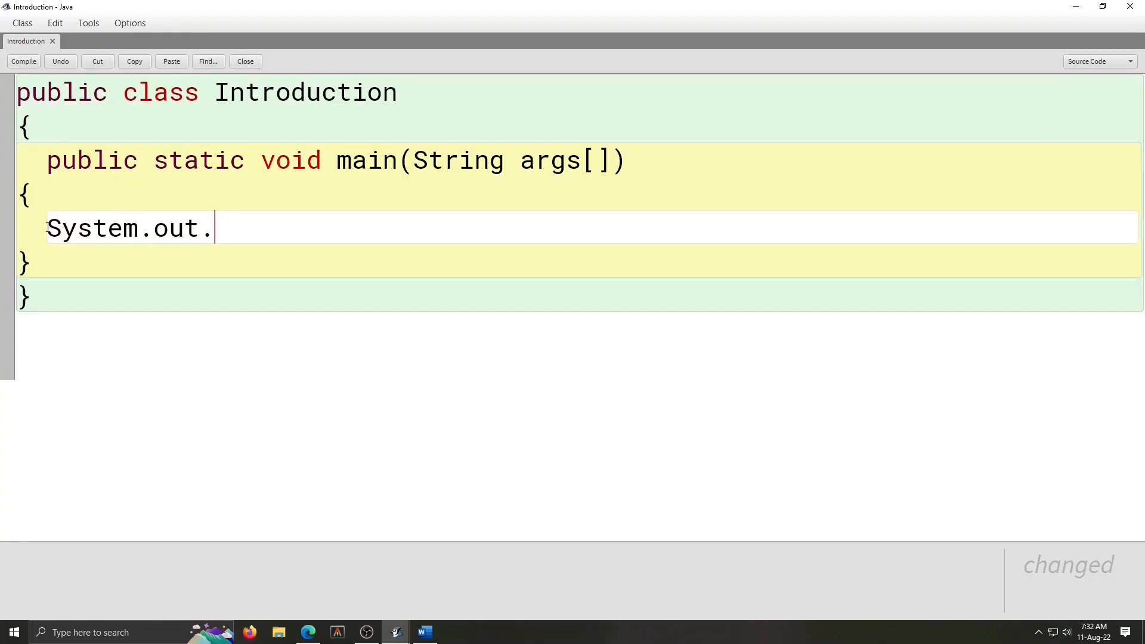
{"action": "type", "text": "println"}
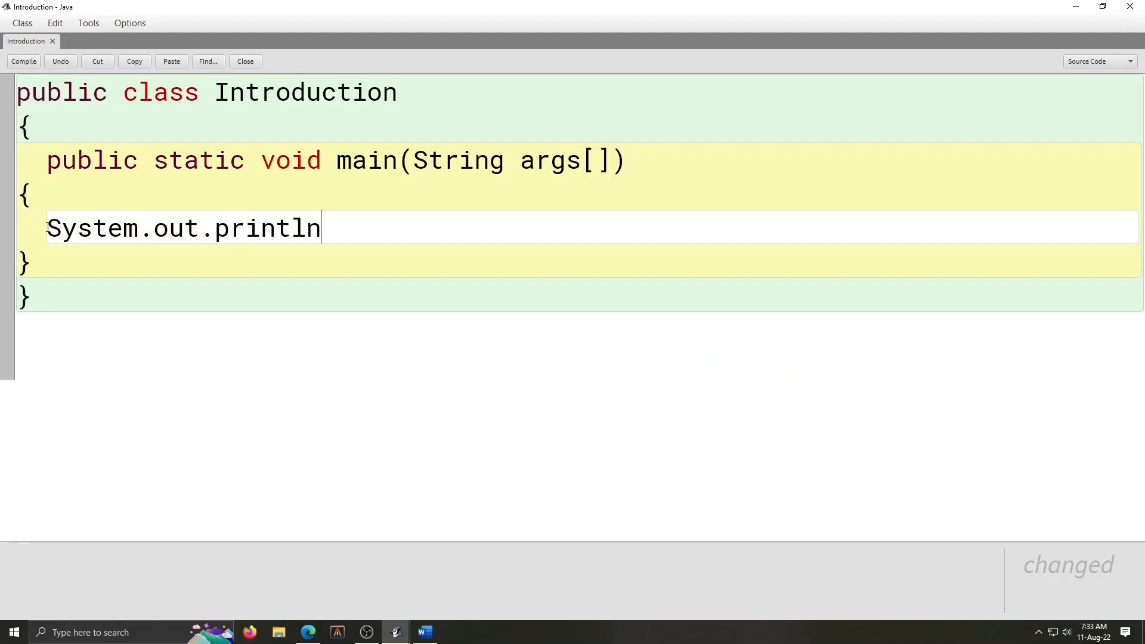
{"action": "type", "text": "()"}
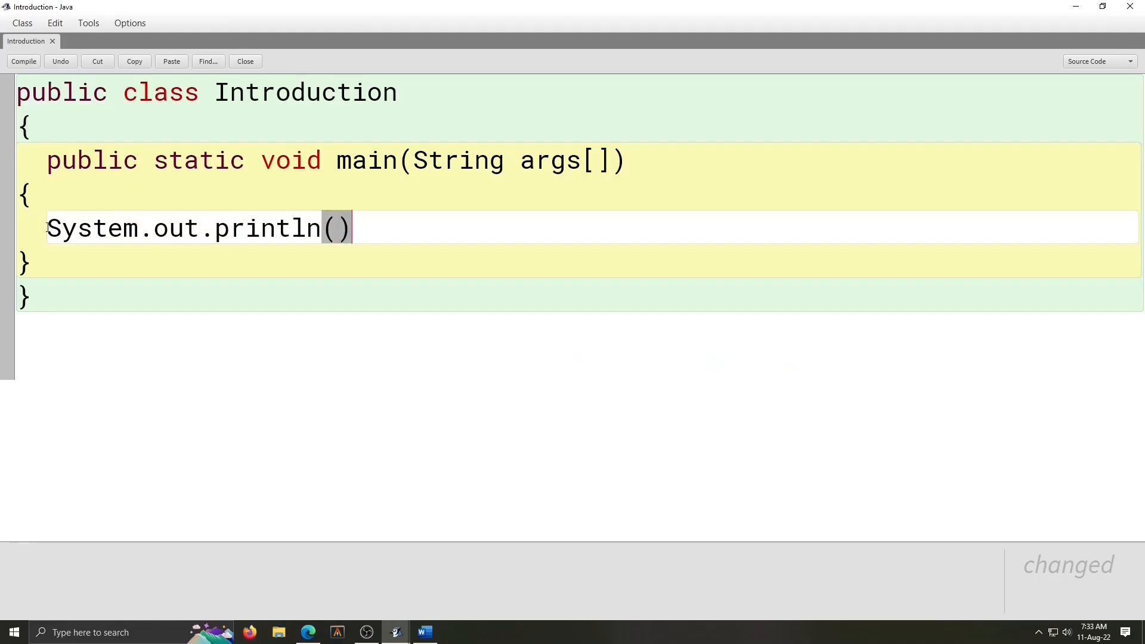
{"action": "type", "text": "\"\";"}
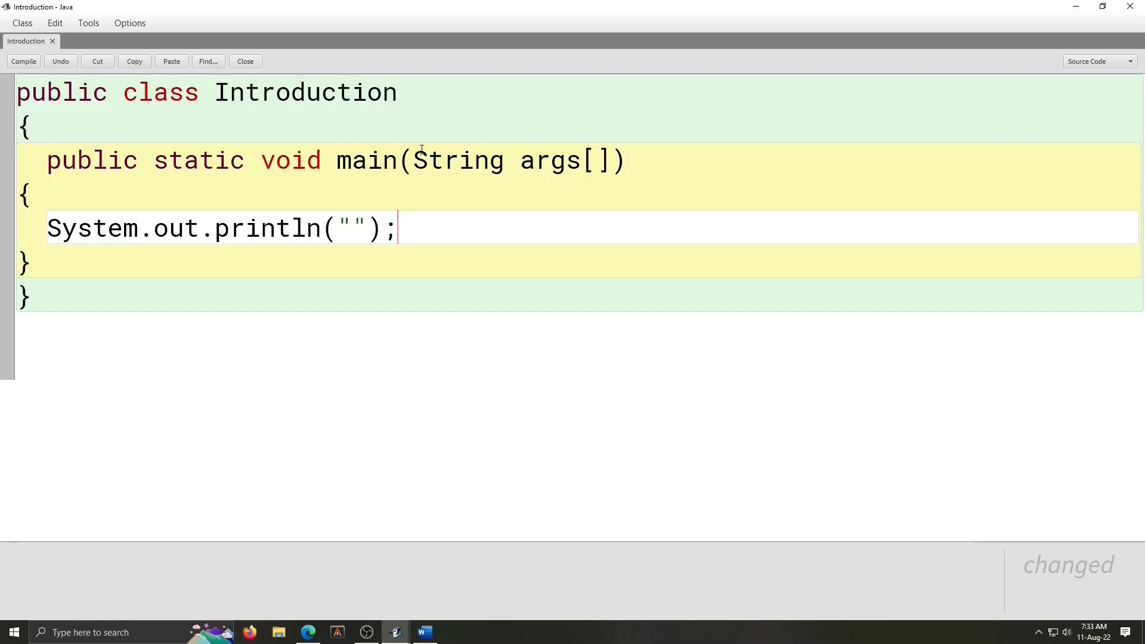
{"action": "mouse_move", "coordinate": [351, 268]}
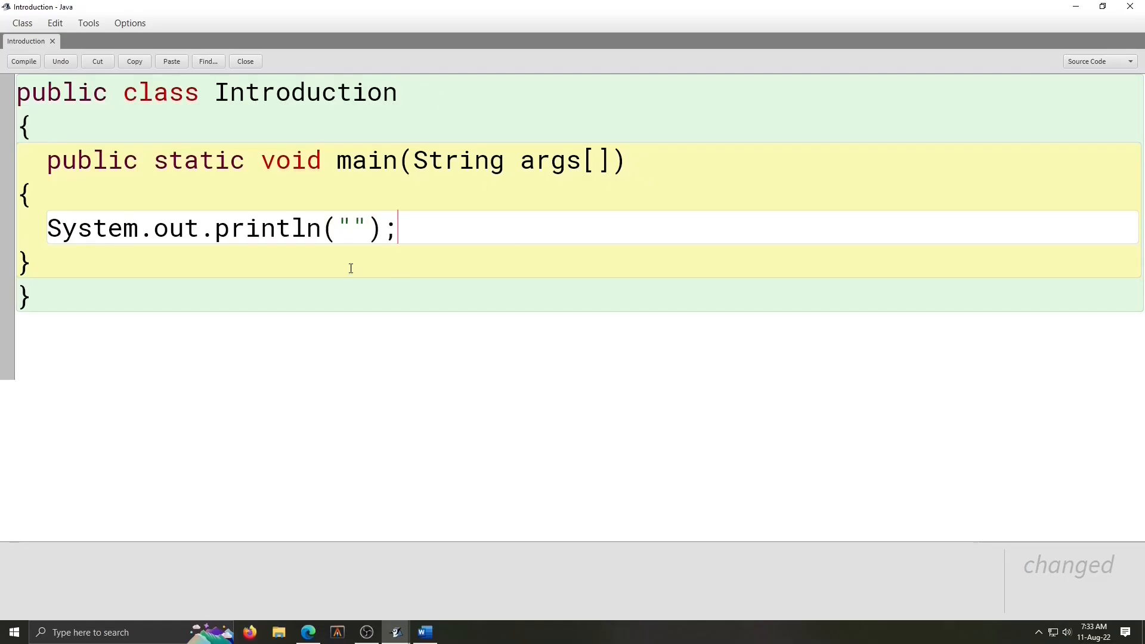
{"action": "left_click", "coordinate": [348, 228]}
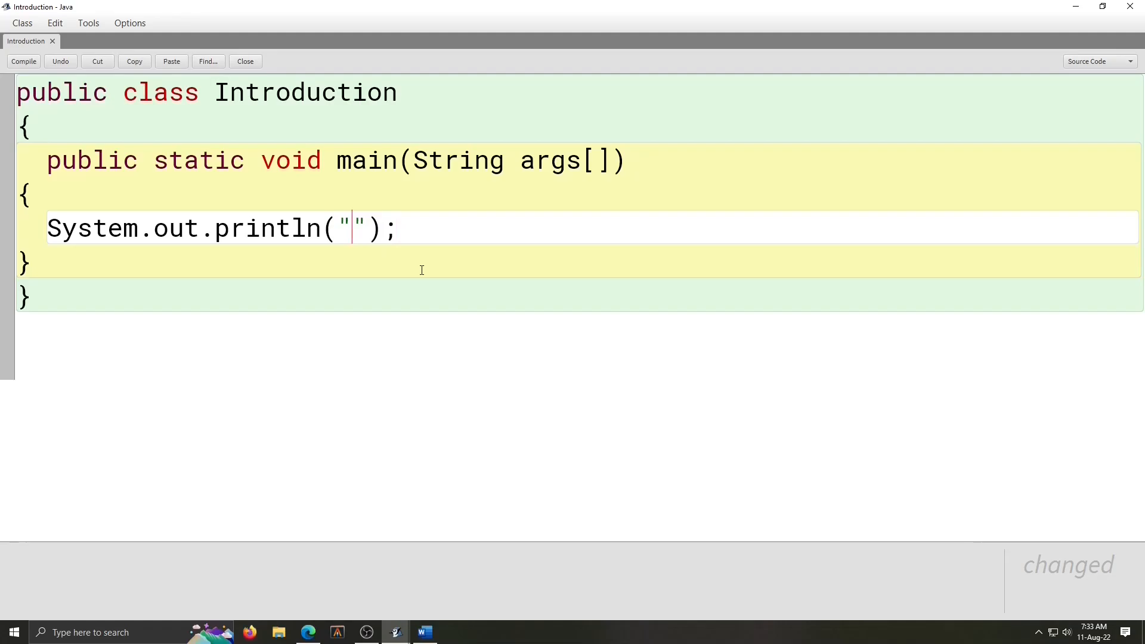
{"action": "type", "text": "Welcome to the world of Java"}
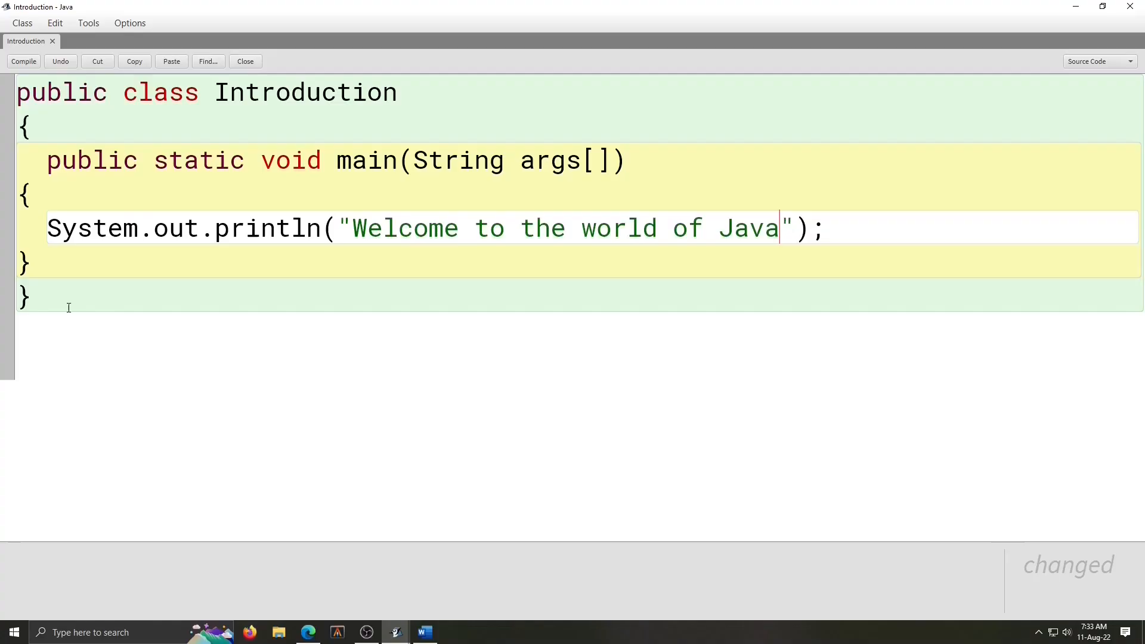
{"action": "mouse_move", "coordinate": [123, 213]}
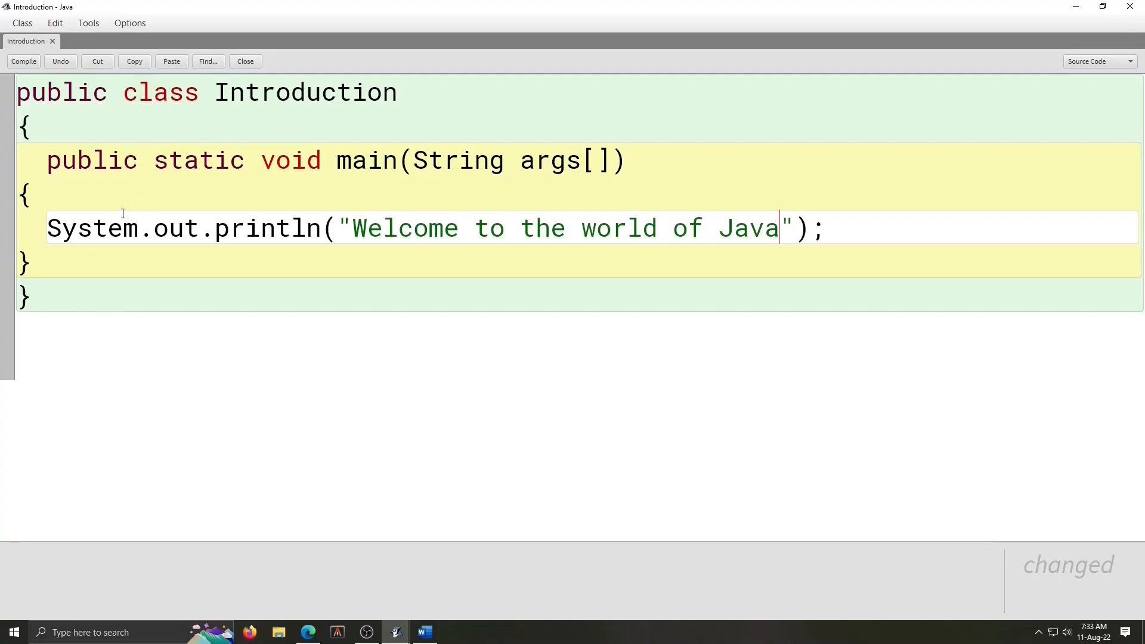
{"action": "left_click", "coordinate": [23, 61]}
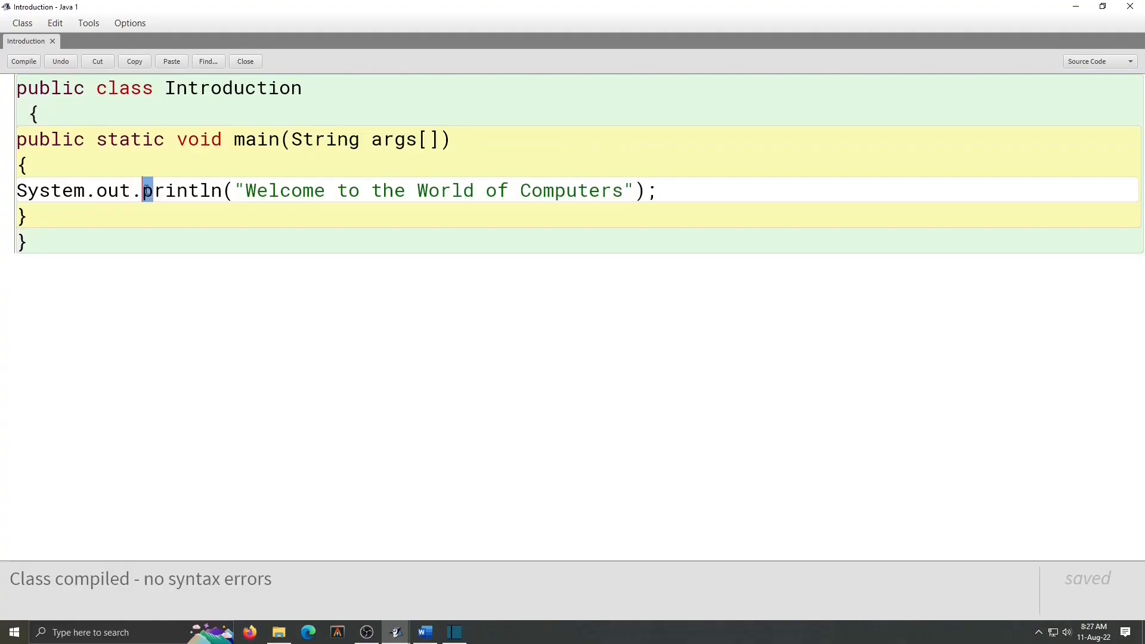
Step: Adjust the message text and recompile Introduction with no syntax errors
{"action": "type", "text": "P"}
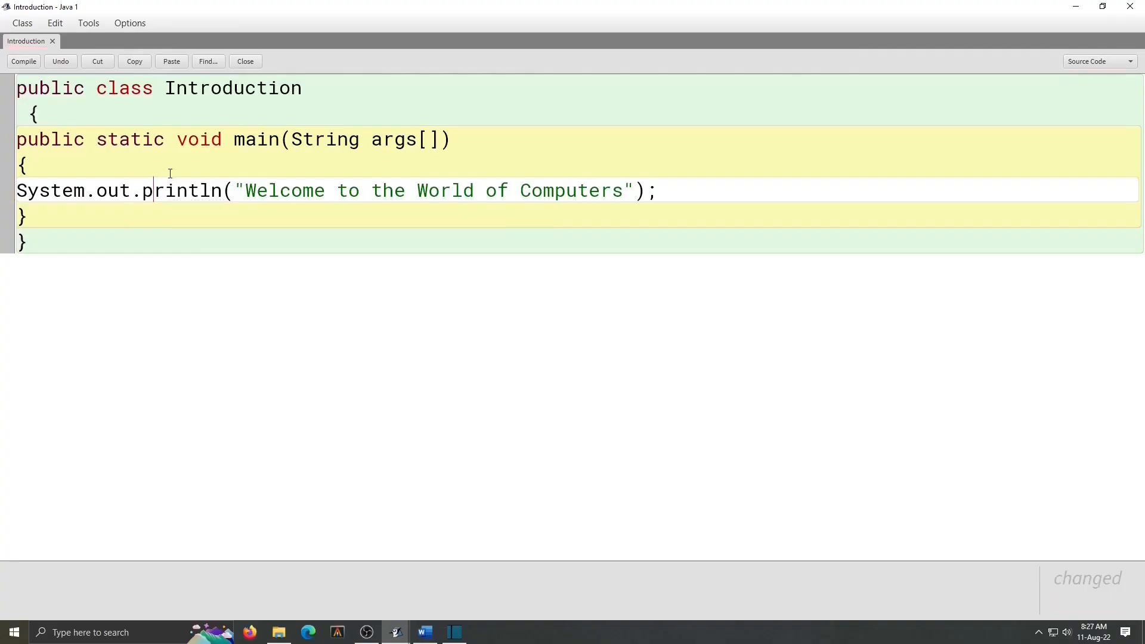
{"action": "left_click", "coordinate": [24, 61]}
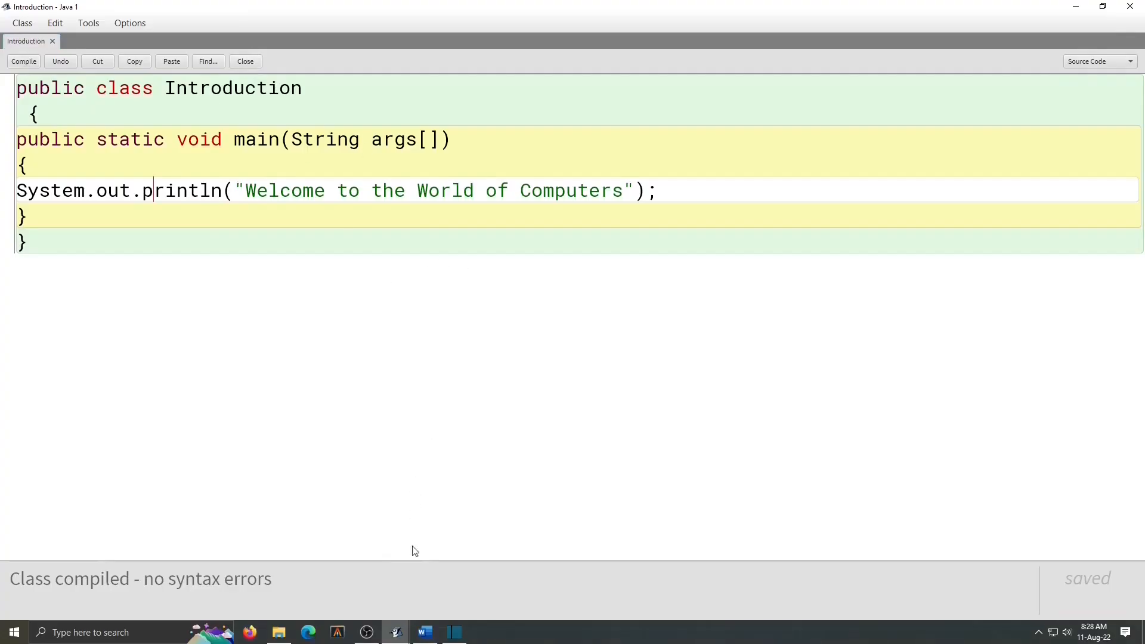
{"action": "mouse_move", "coordinate": [394, 632]}
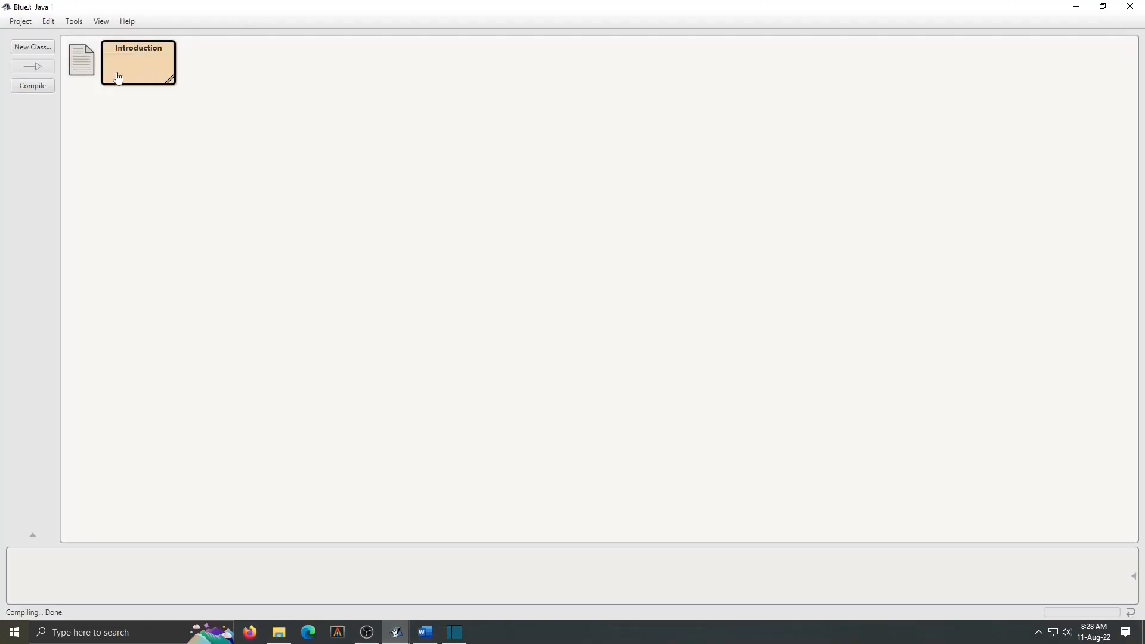
{"action": "mouse_move", "coordinate": [216, 78]}
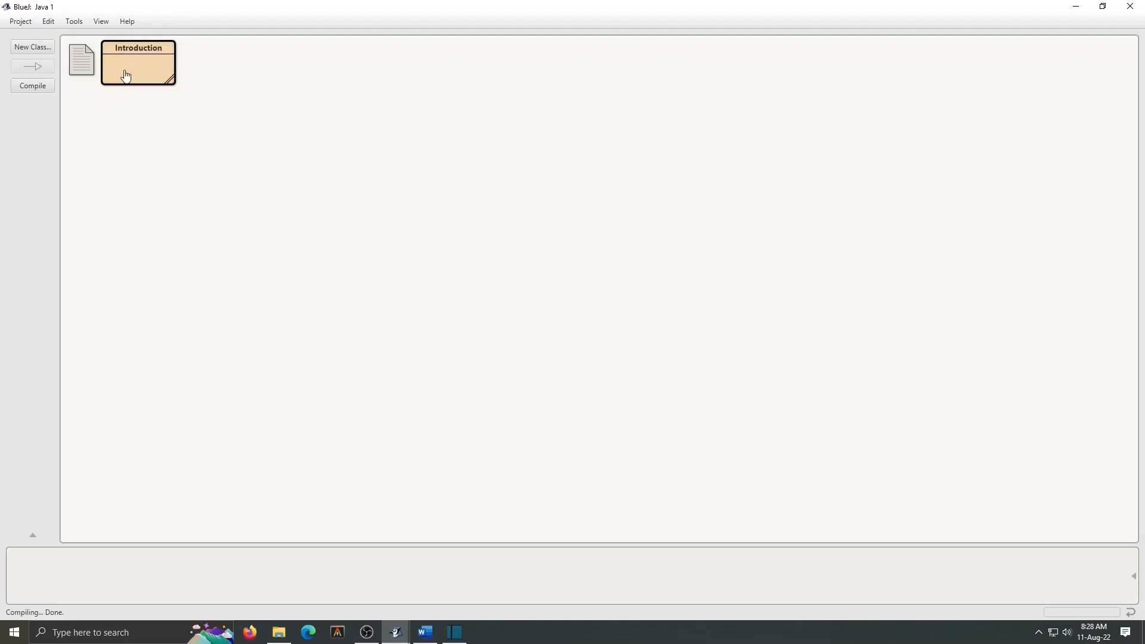
Step: Run Introduction's void main(String[] args) so the terminal prints the welcome line
{"action": "right_click", "coordinate": [137, 65]}
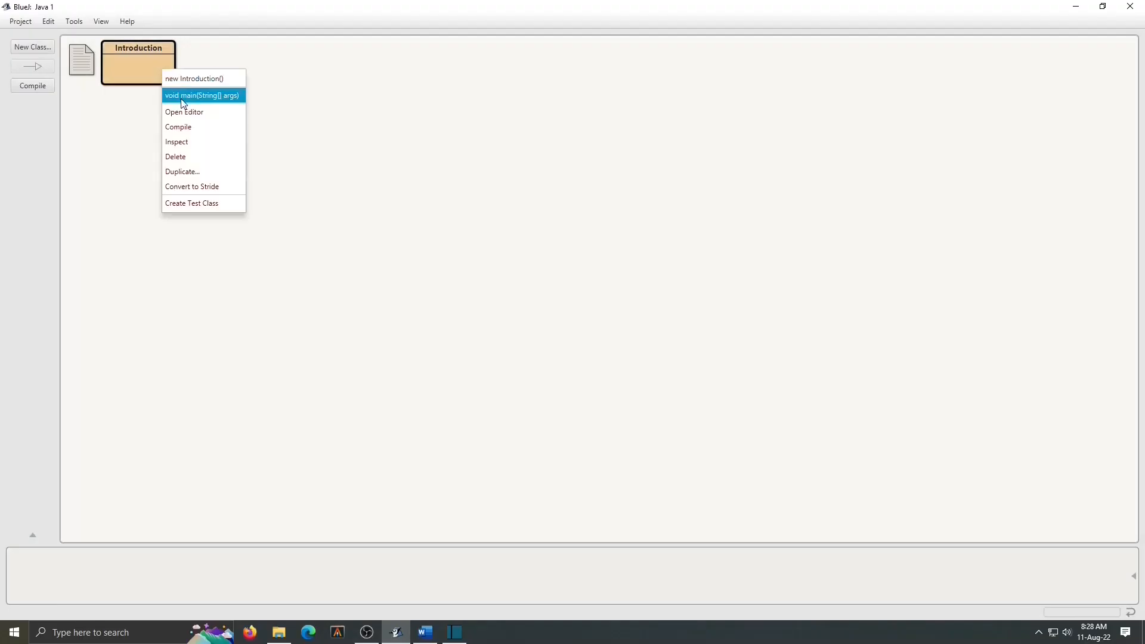
{"action": "left_click", "coordinate": [202, 95]}
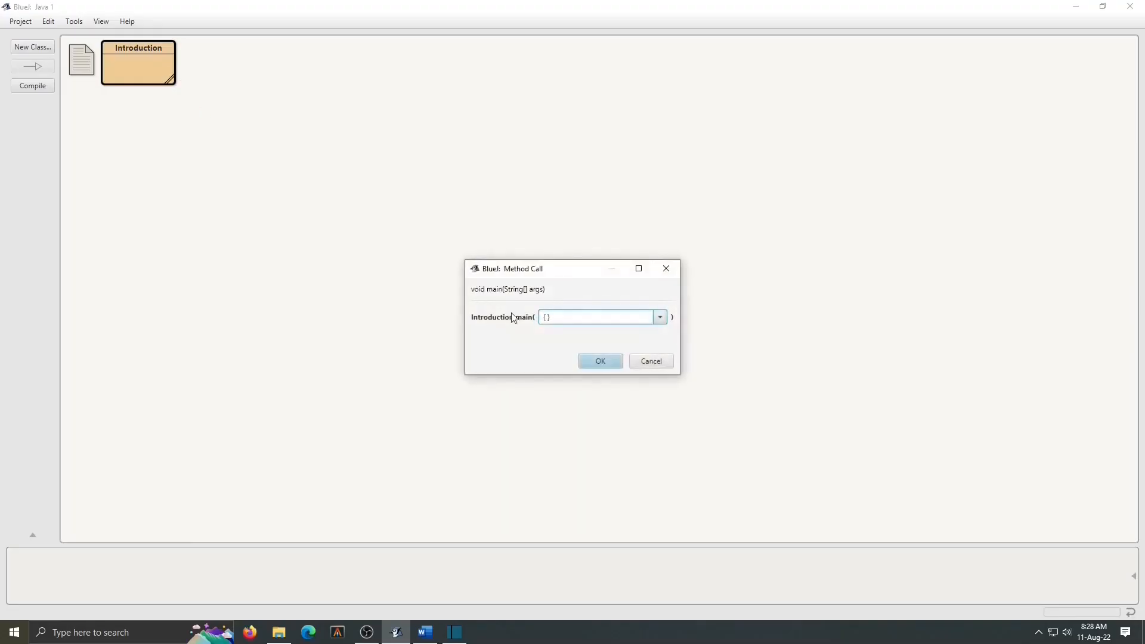
{"action": "left_click", "coordinate": [600, 360]}
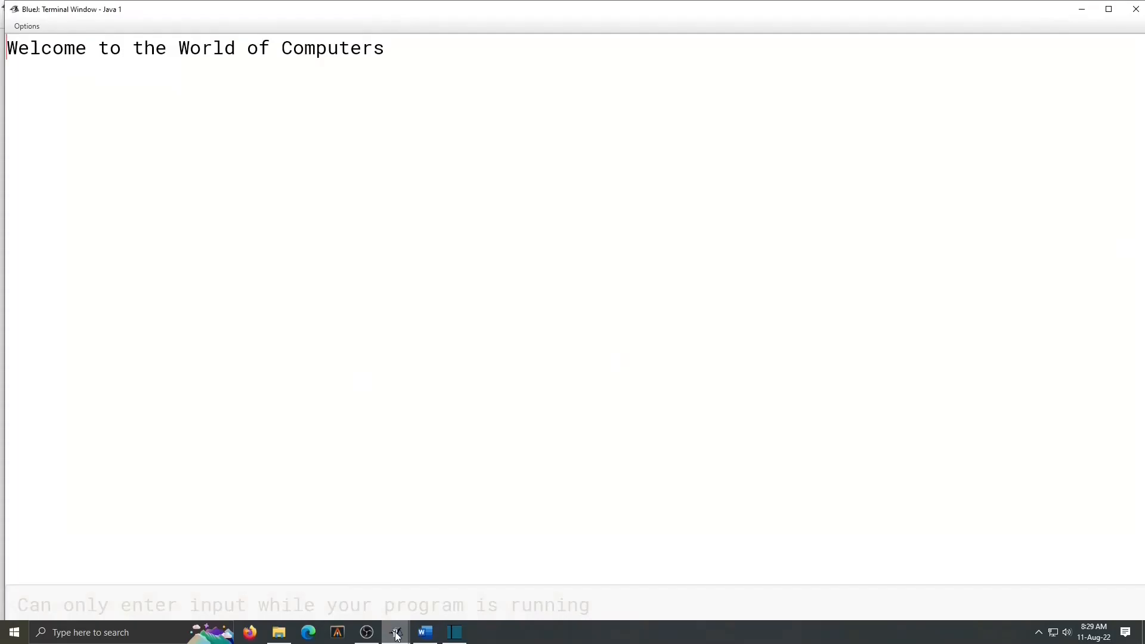
{"action": "mouse_move", "coordinate": [396, 632]}
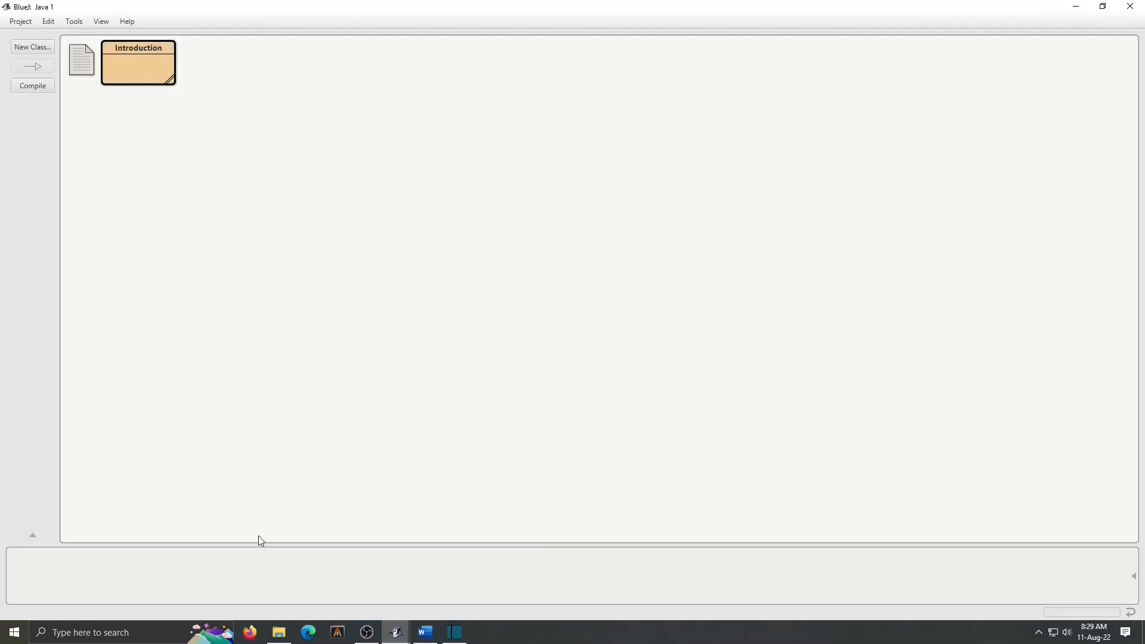
Step: Add println lines about Java being object-oriented and BlueJ being a Java IDE, then compile
{"action": "double_click", "coordinate": [137, 63]}
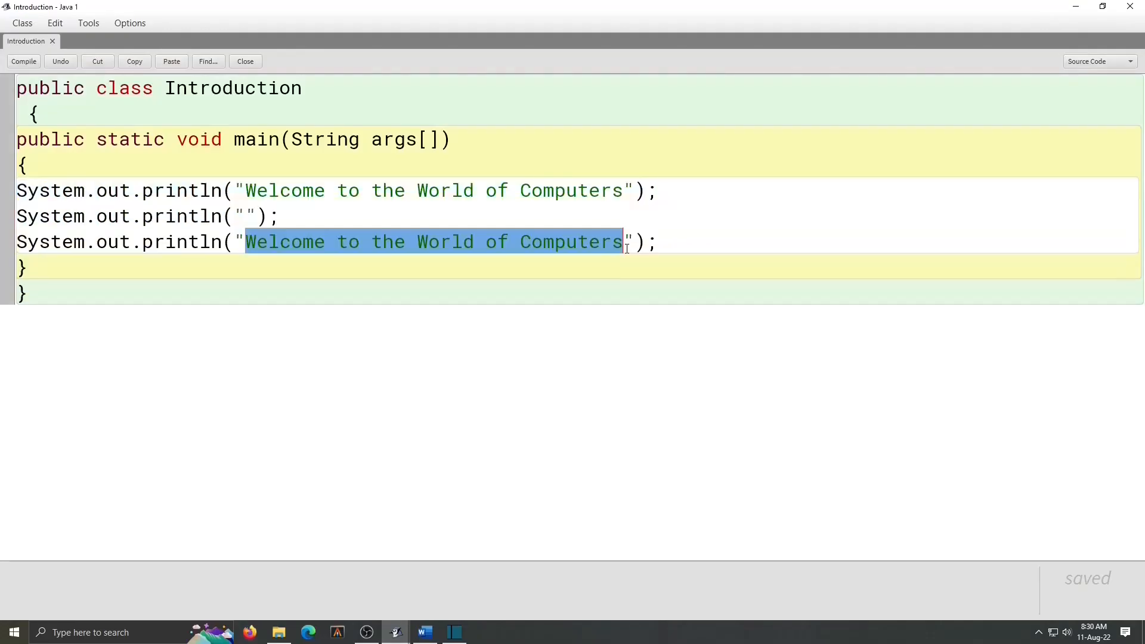
{"action": "key", "text": "Delete"}
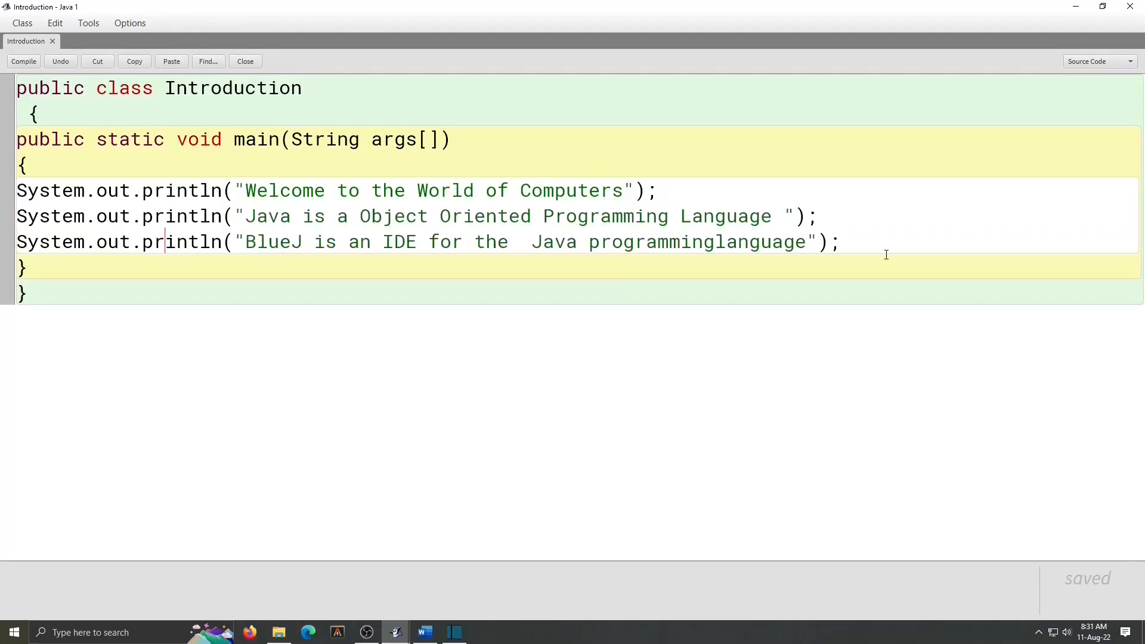
{"action": "left_click", "coordinate": [23, 61]}
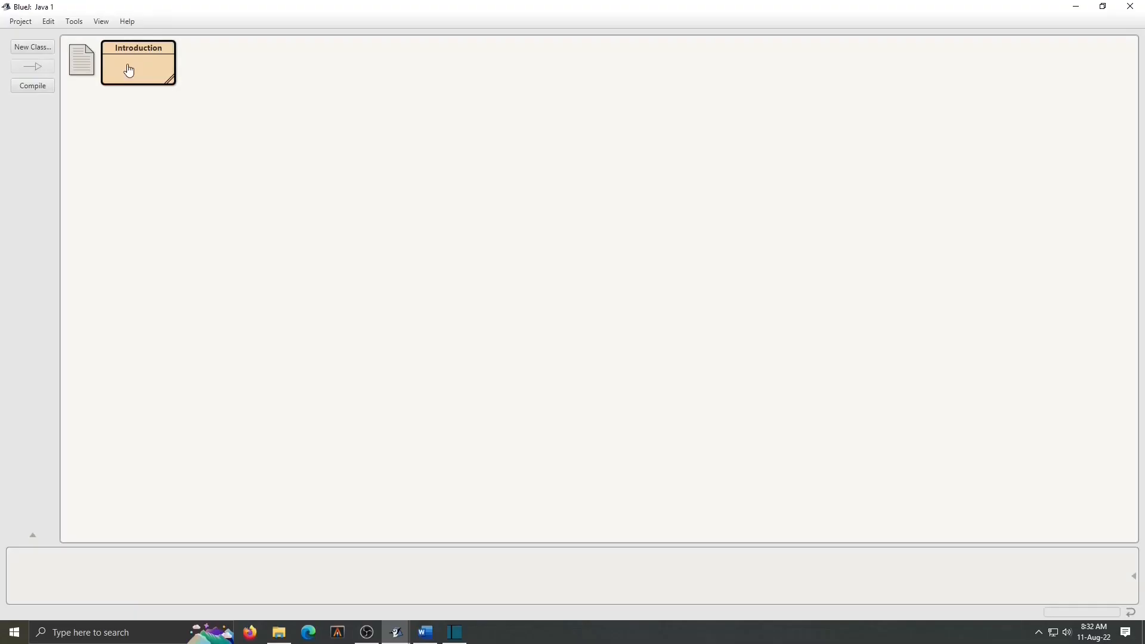
{"action": "mouse_move", "coordinate": [351, 470]}
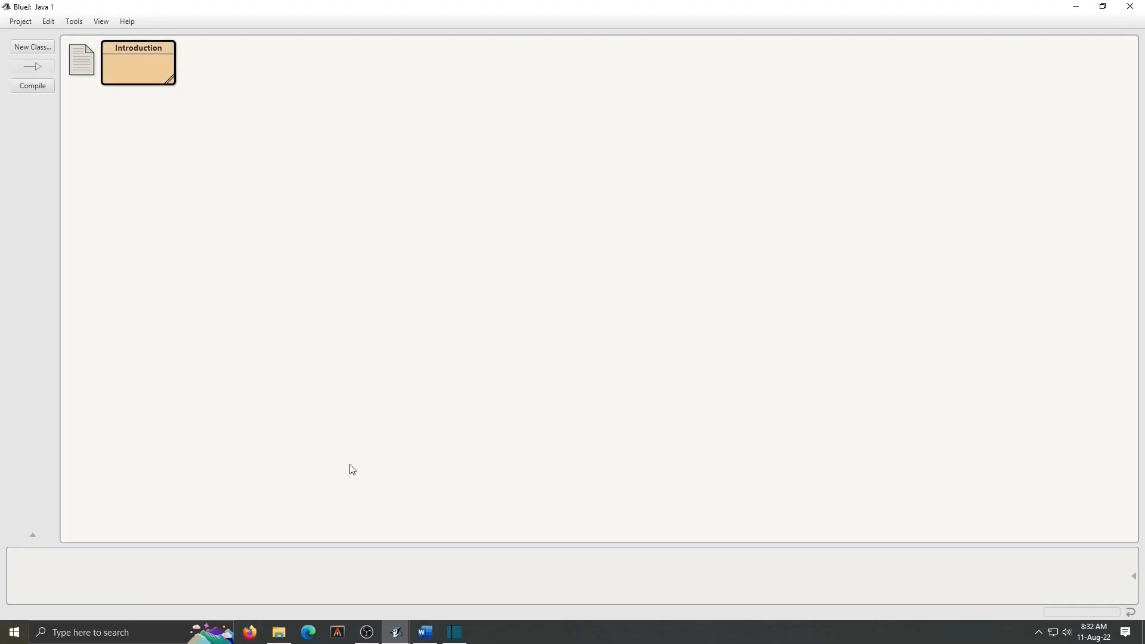
{"action": "mouse_move", "coordinate": [395, 632]}
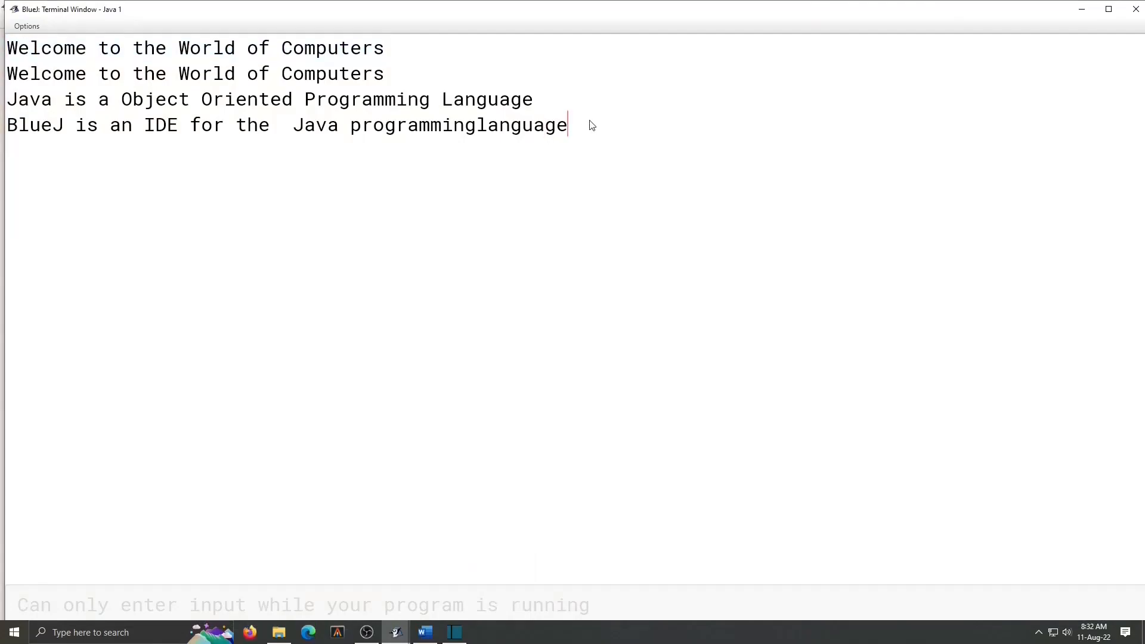
{"action": "mouse_move", "coordinate": [306, 60]}
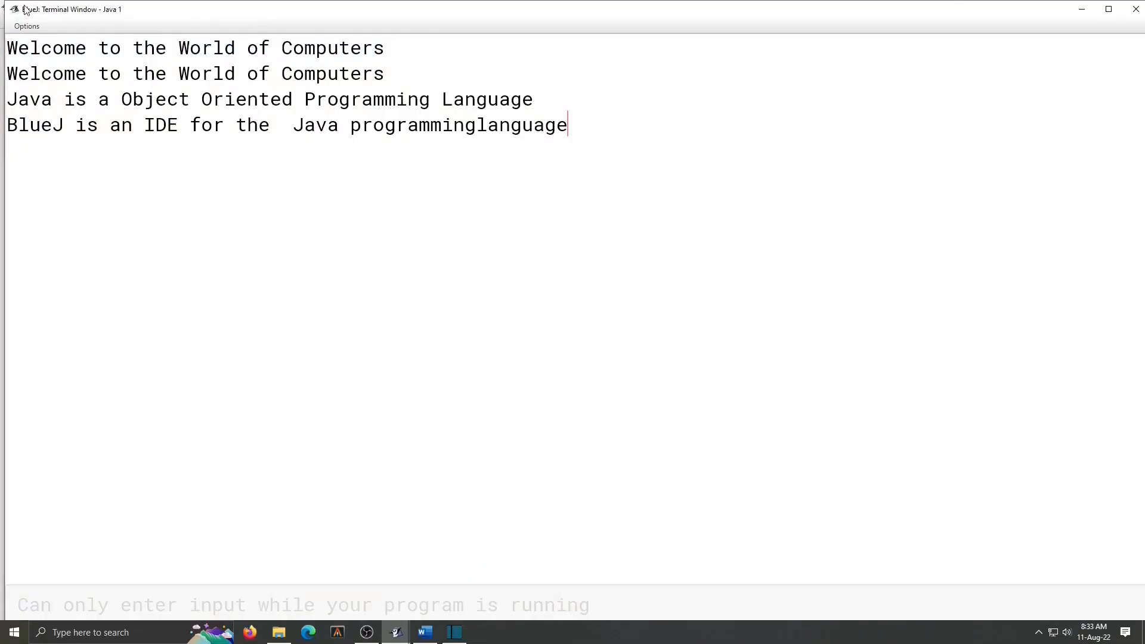
Step: Clear the terminal's earlier greeting output via its Options menu
{"action": "left_click", "coordinate": [26, 26]}
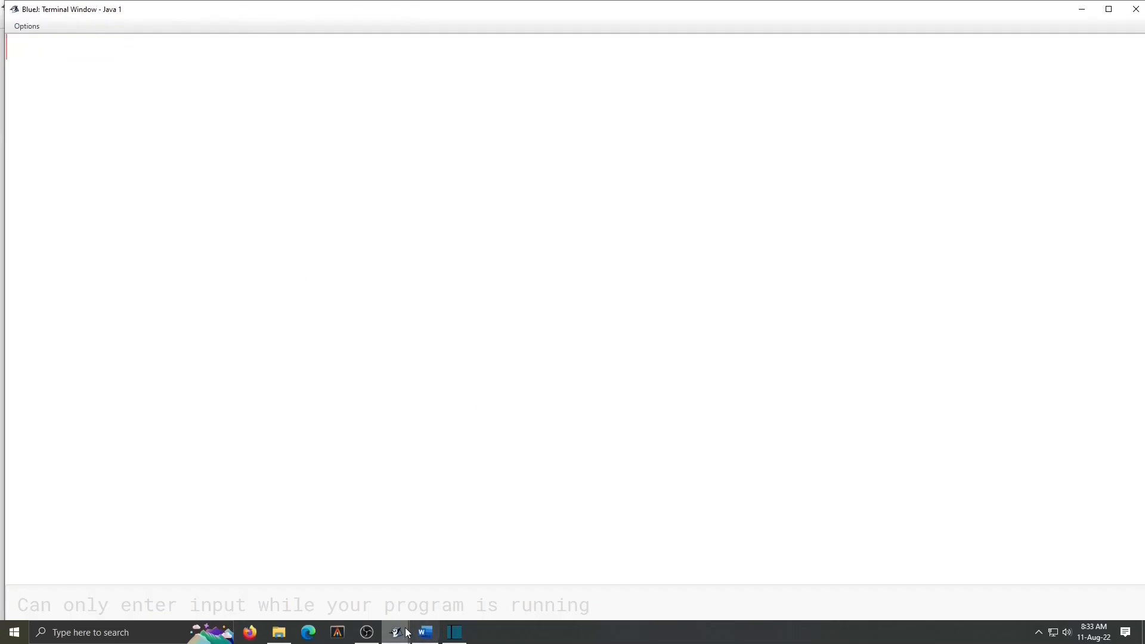
Step: Run Introduction's void main(String[] args) with no arguments to print the three lines
{"action": "right_click", "coordinate": [139, 62]}
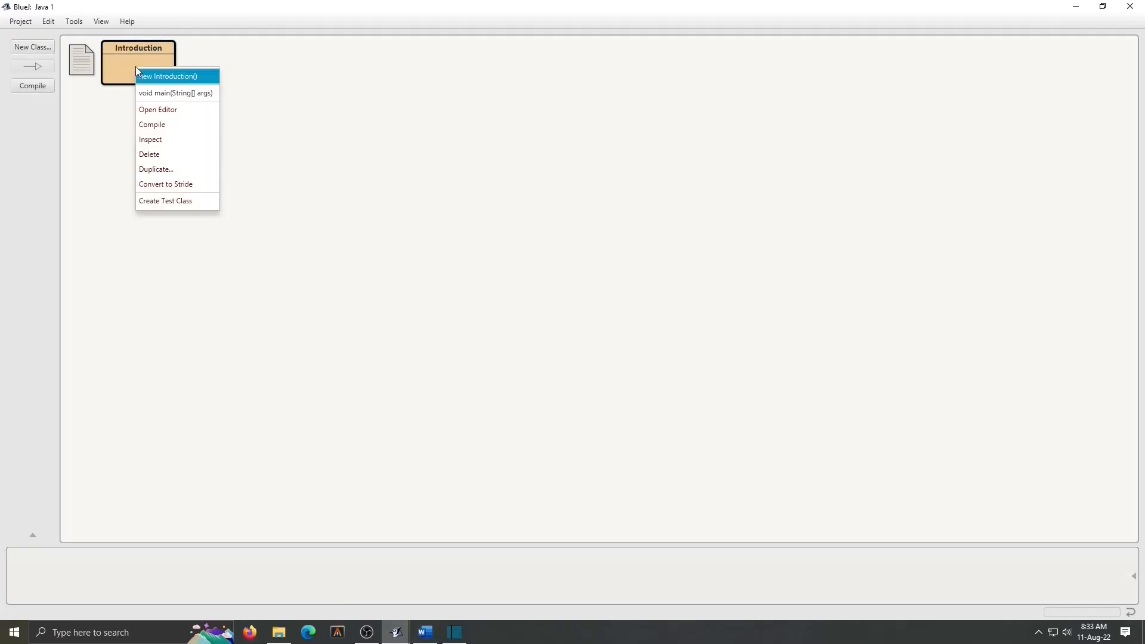
{"action": "left_click", "coordinate": [175, 93]}
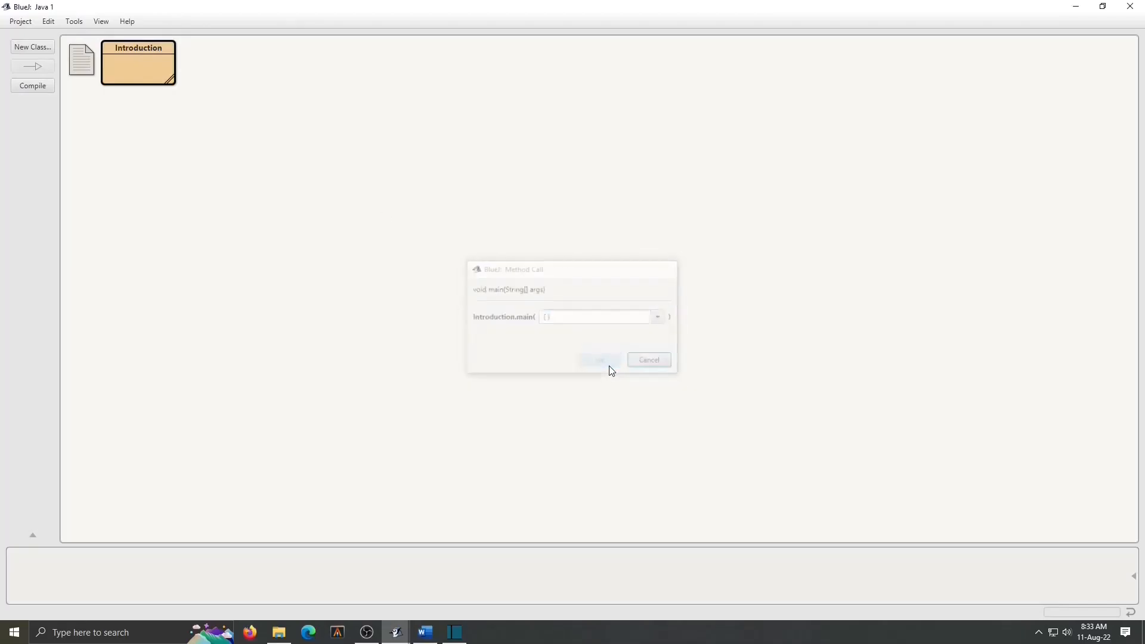
{"action": "left_click", "coordinate": [598, 359]}
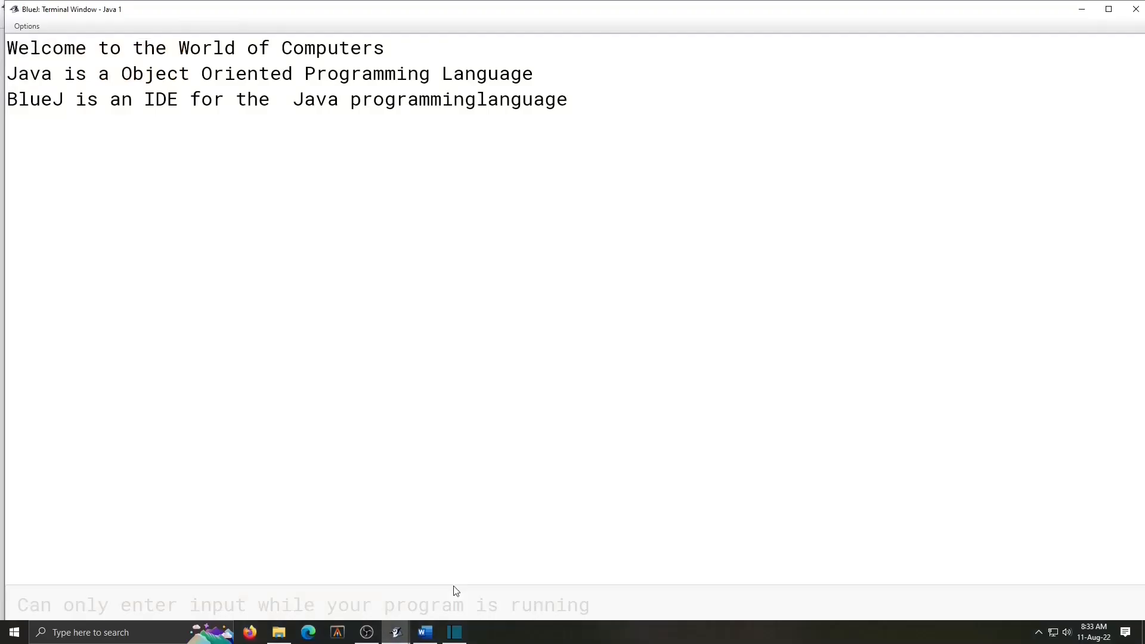